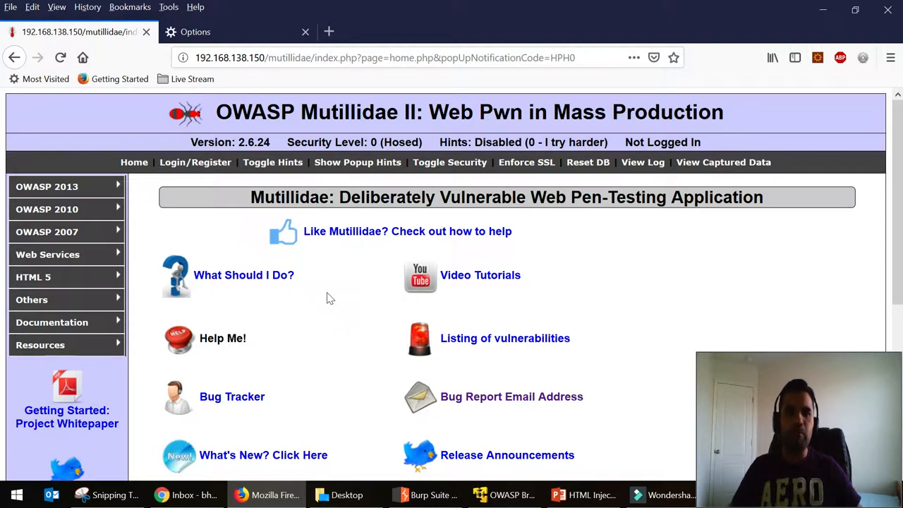
Step: Navigate to the Add to your blog HTML injection lesson under OWASP 2013 A1
{"action": "left_click", "coordinate": [47, 186]}
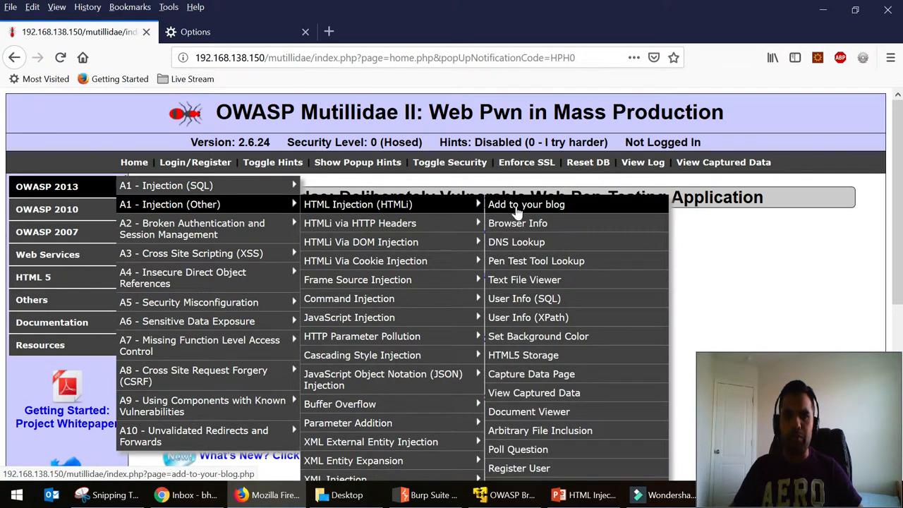
{"action": "left_click", "coordinate": [526, 203]}
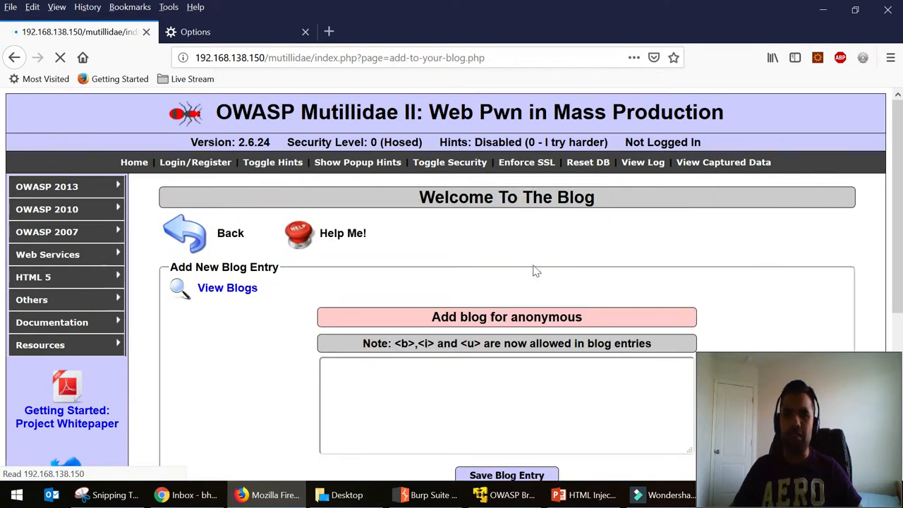
{"action": "scroll", "scroll_direction": "down", "scroll_amount": 3}
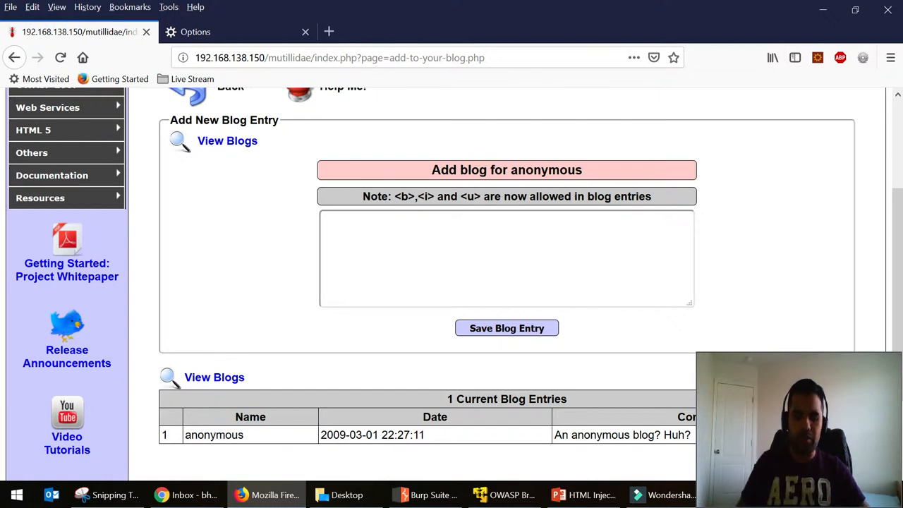
Step: Save a plain blog entry reading 'This is test entry.' so it appears in the entries list
{"action": "type", "text": "This is"}
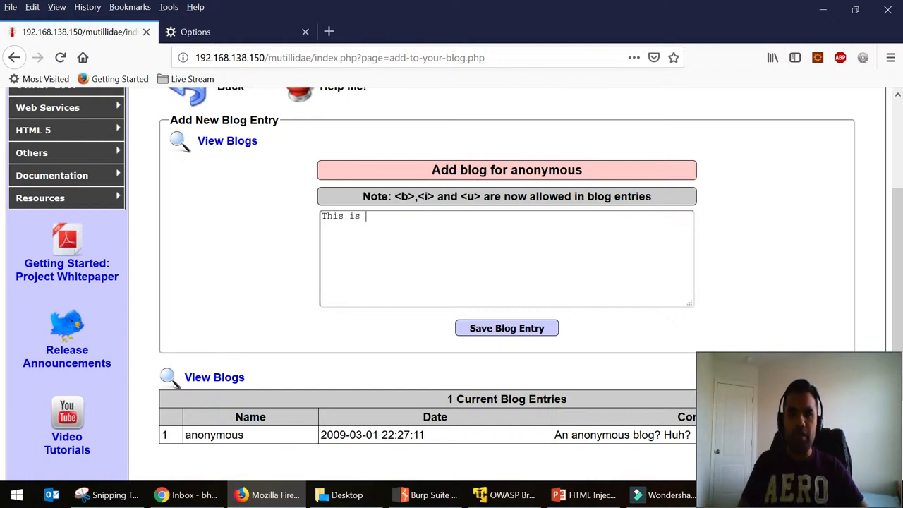
{"action": "type", "text": "test"}
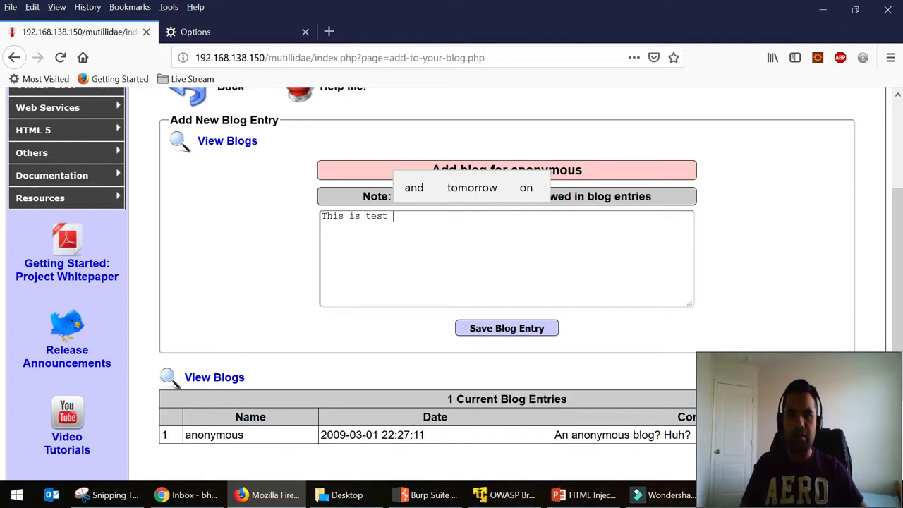
{"action": "type", "text": "entry."}
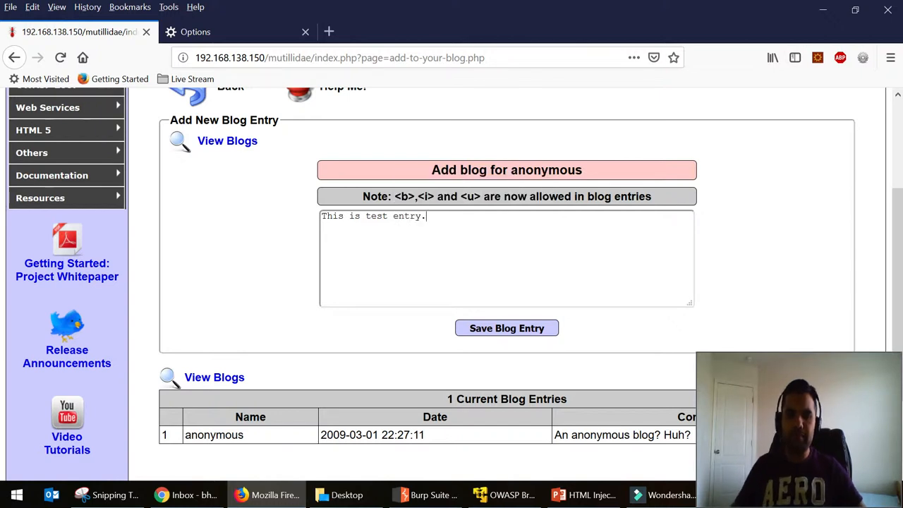
{"action": "left_click", "coordinate": [506, 328]}
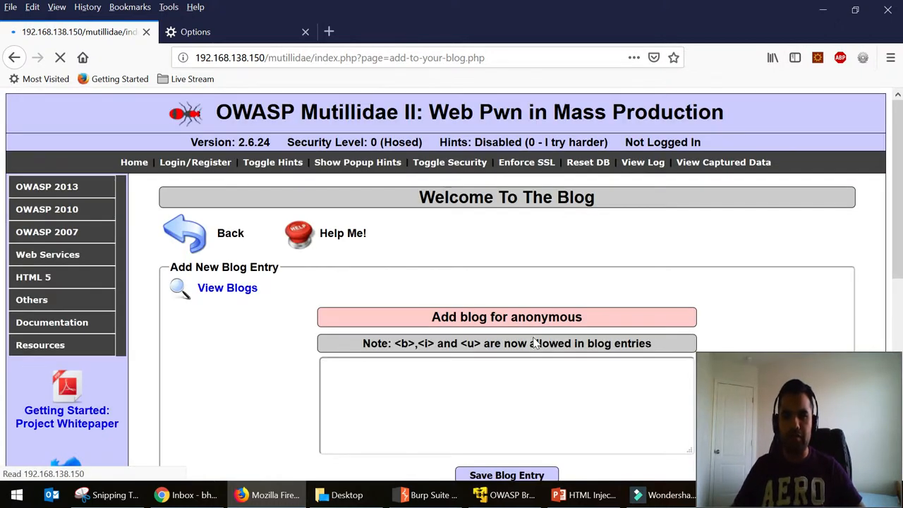
{"action": "left_click", "coordinate": [507, 474]}
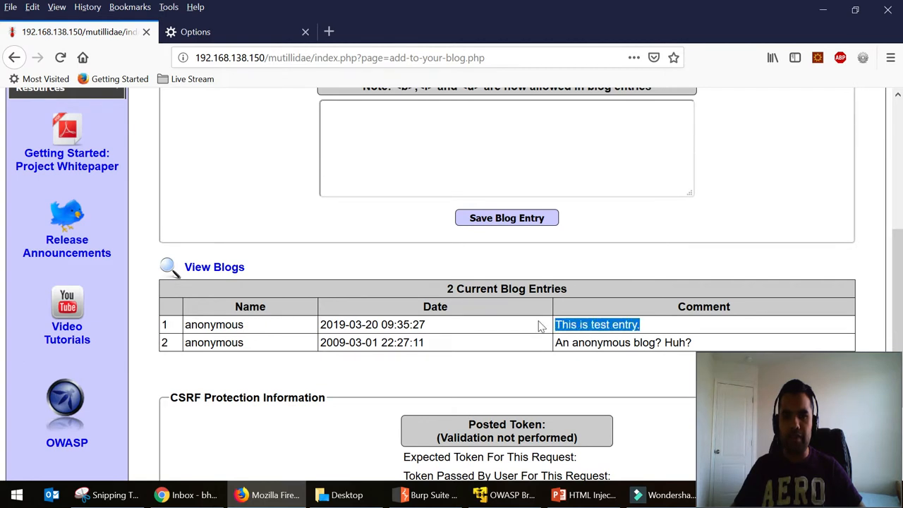
{"action": "scroll", "scroll_direction": "up", "scroll_amount": 3}
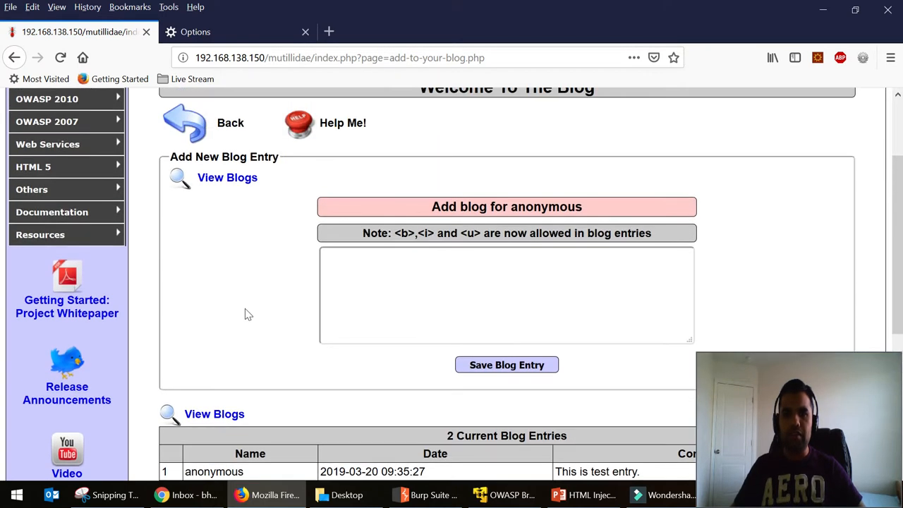
Step: View the blog page's HTML source and locate the test entry inside its ReflectedXSSExecutionPoint table cell
{"action": "right_click", "coordinate": [248, 313]}
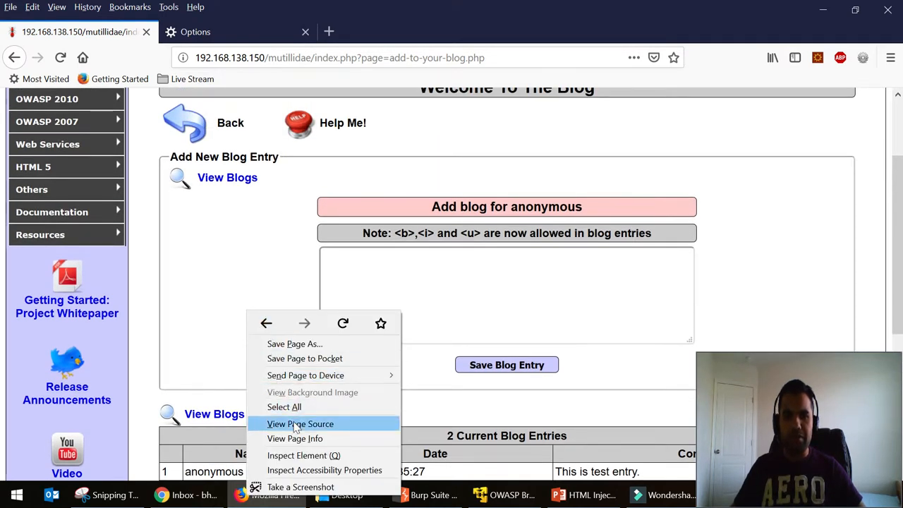
{"action": "left_click", "coordinate": [300, 424]}
{"action": "type", "text": "this is a"}
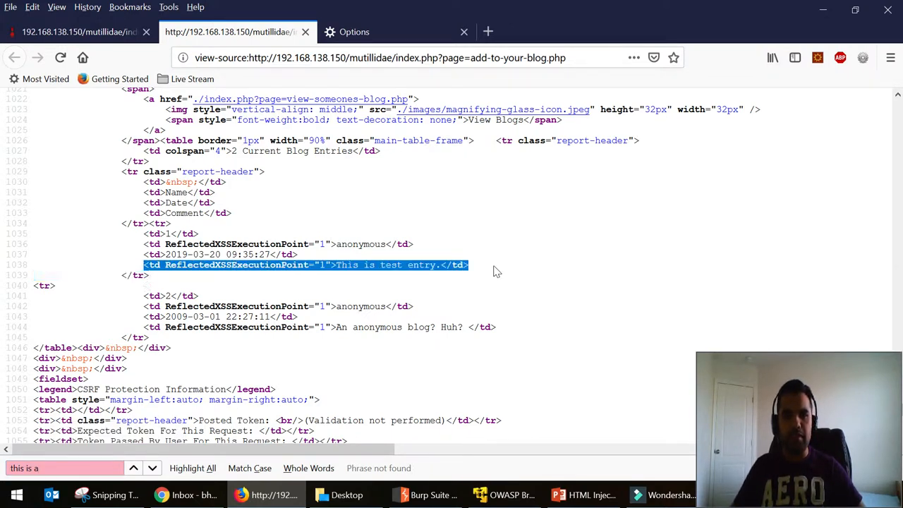
{"action": "left_click", "coordinate": [494, 271]}
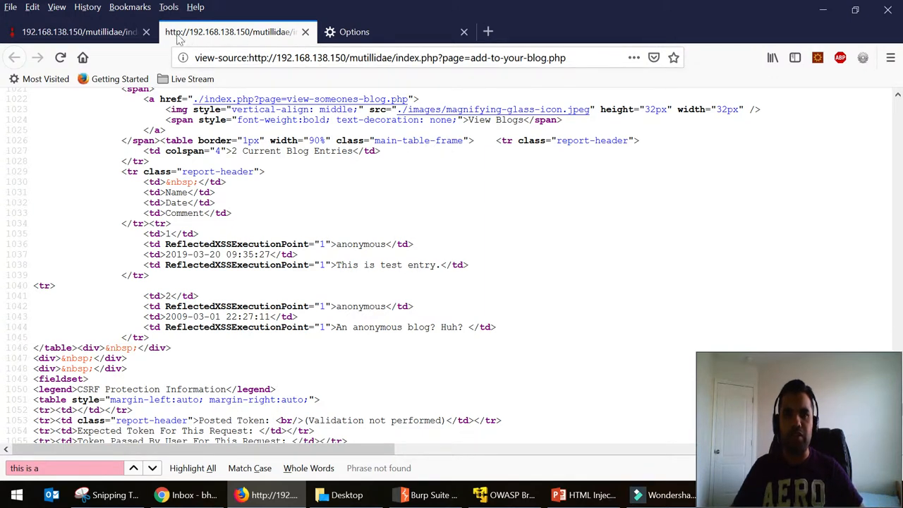
Step: Save a blog entry '<h1>This is a test </h1>' that renders as a large heading
{"action": "left_click", "coordinate": [78, 31]}
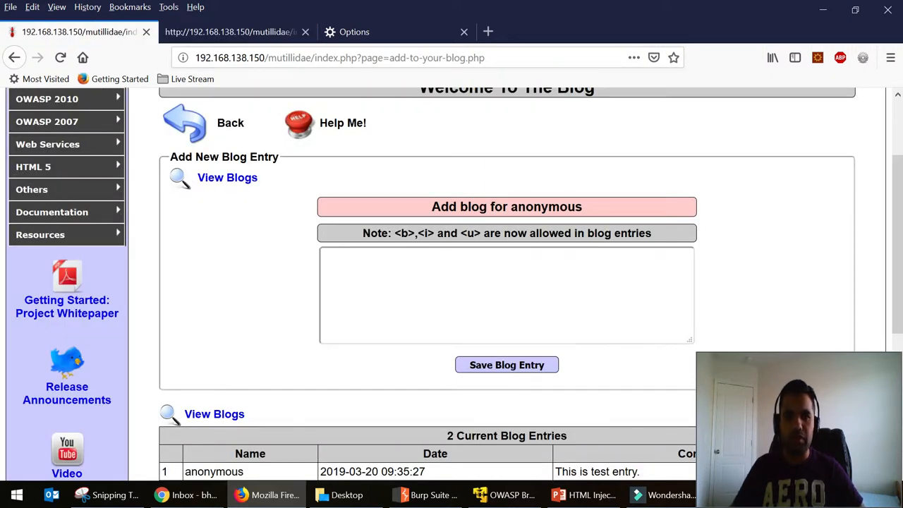
{"action": "type", "text": "<h1"}
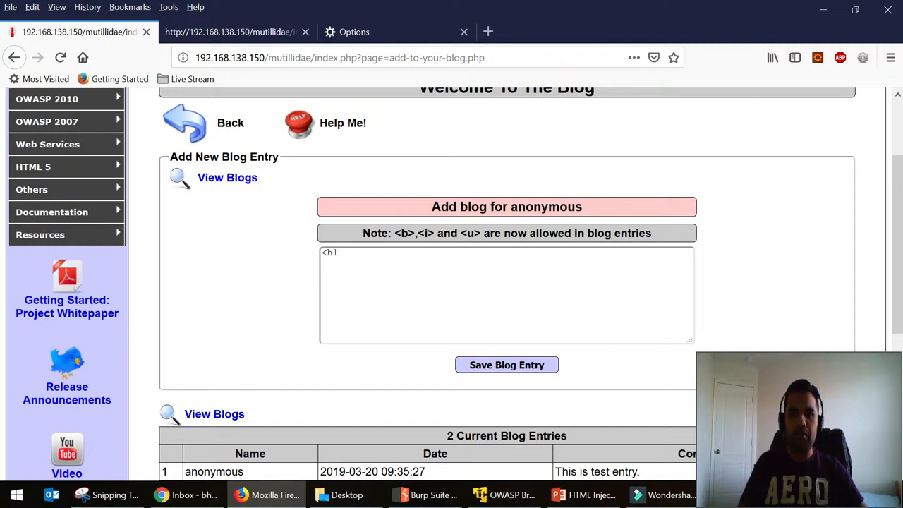
{"action": "type", "text": "This is a"}
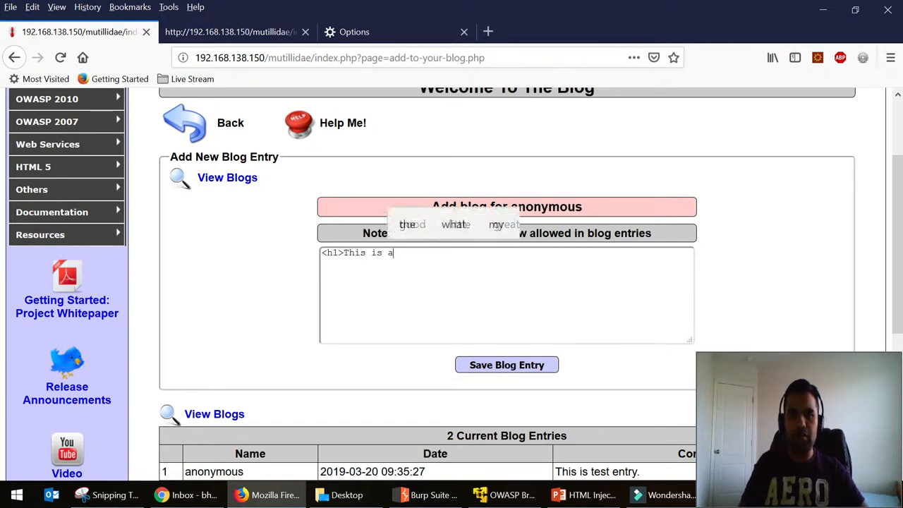
{"action": "type", "text": "test <"}
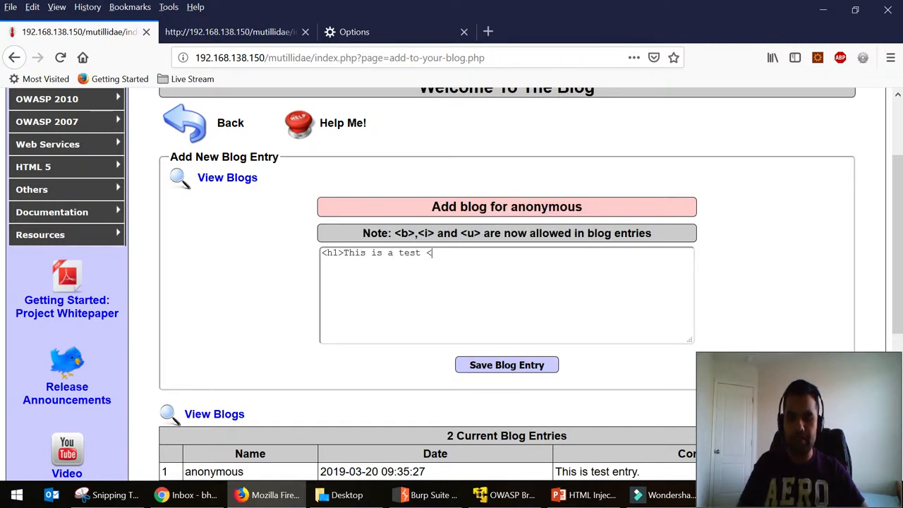
{"action": "type", "text": "/h1>"}
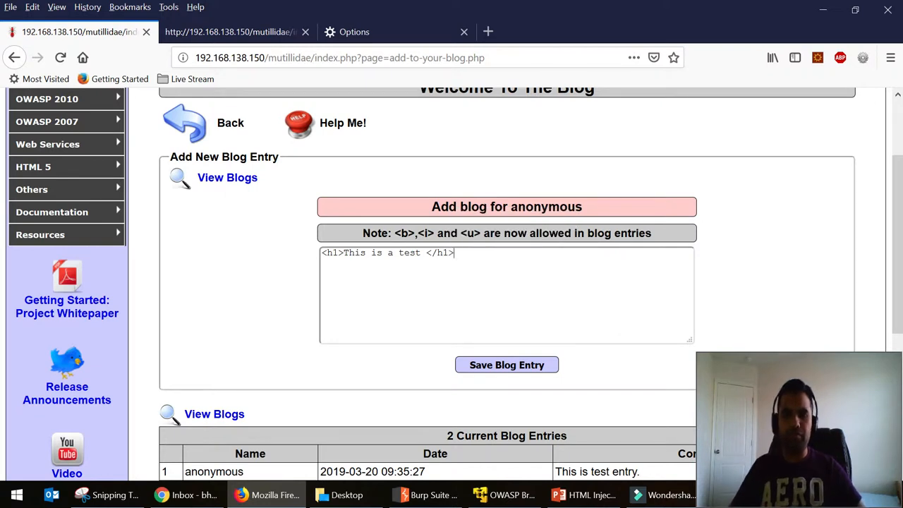
{"action": "left_click", "coordinate": [507, 364]}
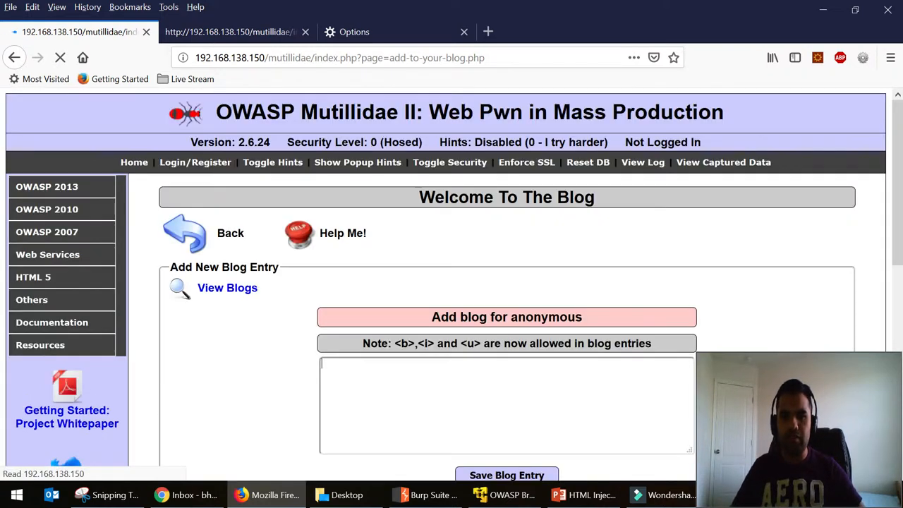
{"action": "scroll", "scroll_direction": "down", "scroll_amount": 3}
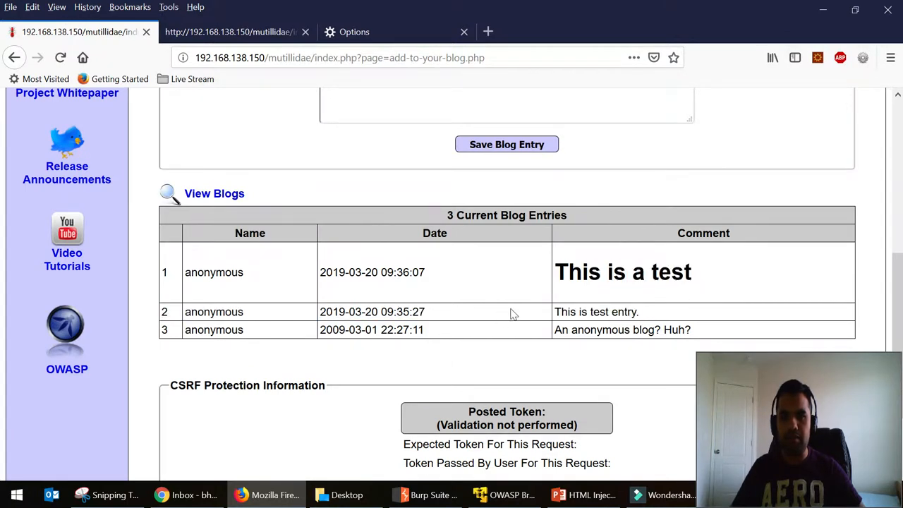
Step: Search the refreshed page source for 'his is' and confirm the h1 tags appear unescaped
{"action": "right_click", "coordinate": [243, 257]}
{"action": "type", "text": "t"}
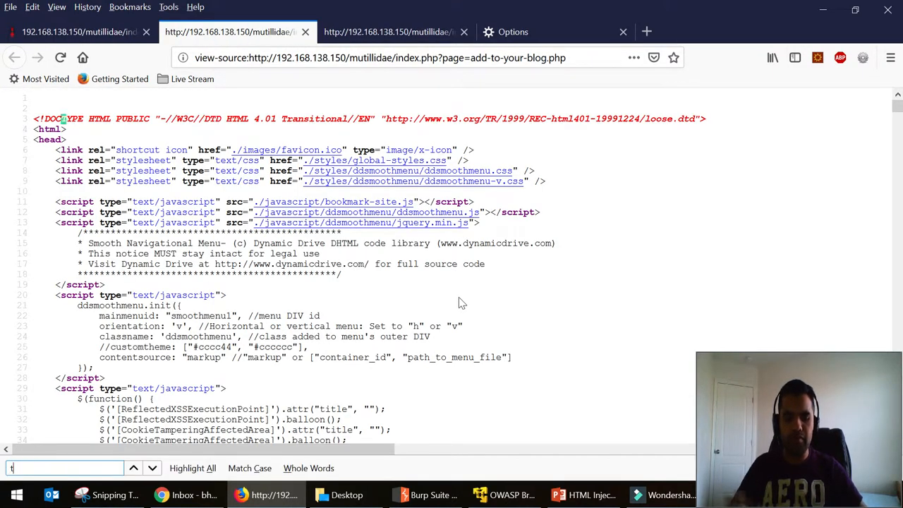
{"action": "type", "text": "his is"}
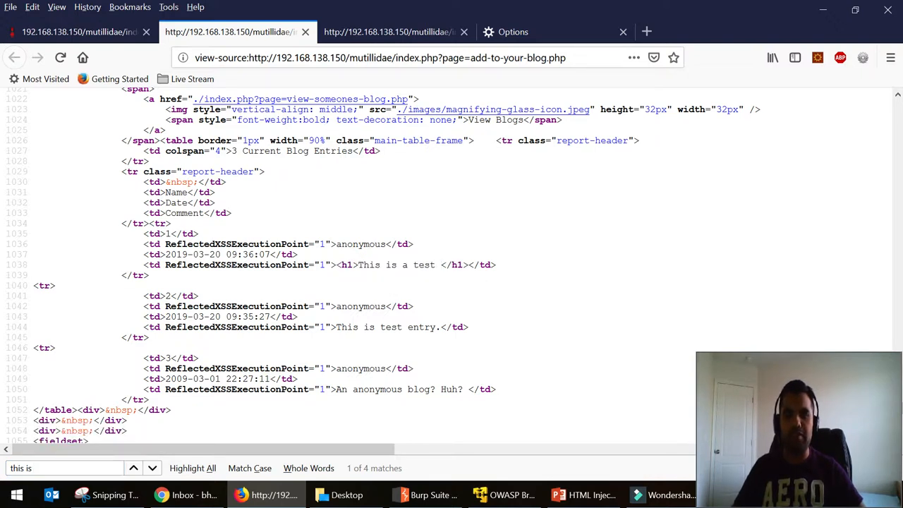
{"action": "double_click", "coordinate": [455, 265]}
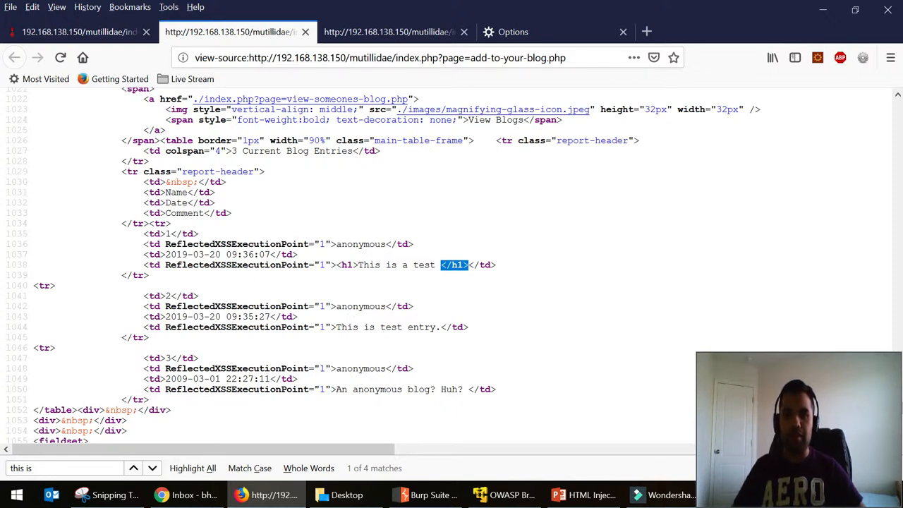
{"action": "left_click", "coordinate": [132, 468]}
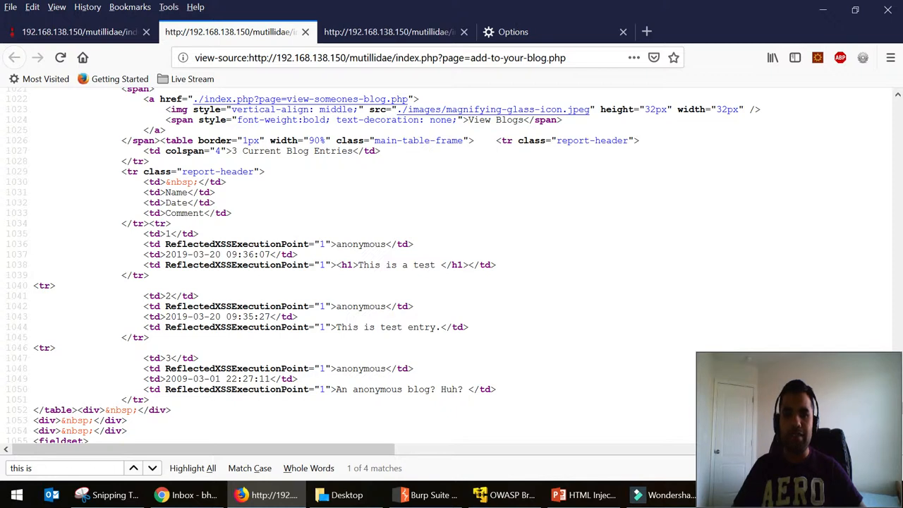
{"action": "mouse_move", "coordinate": [342, 296]}
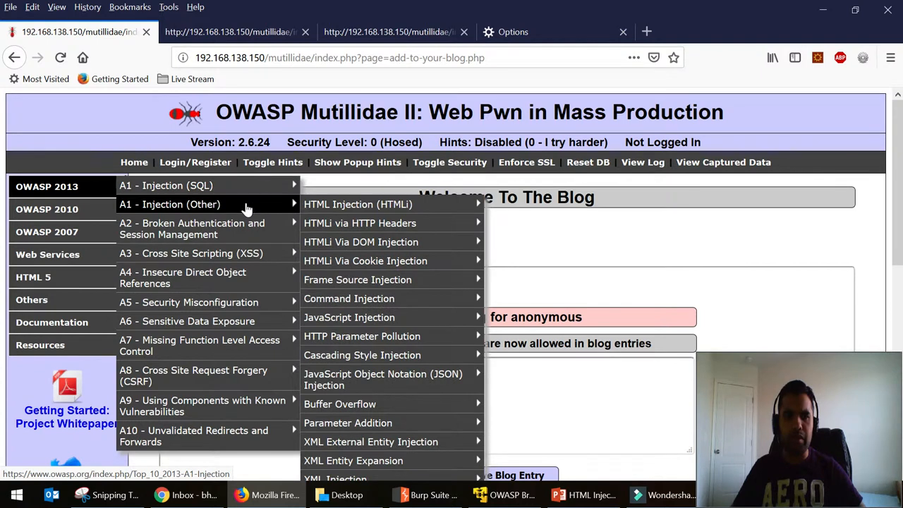
{"action": "mouse_move", "coordinate": [360, 223]}
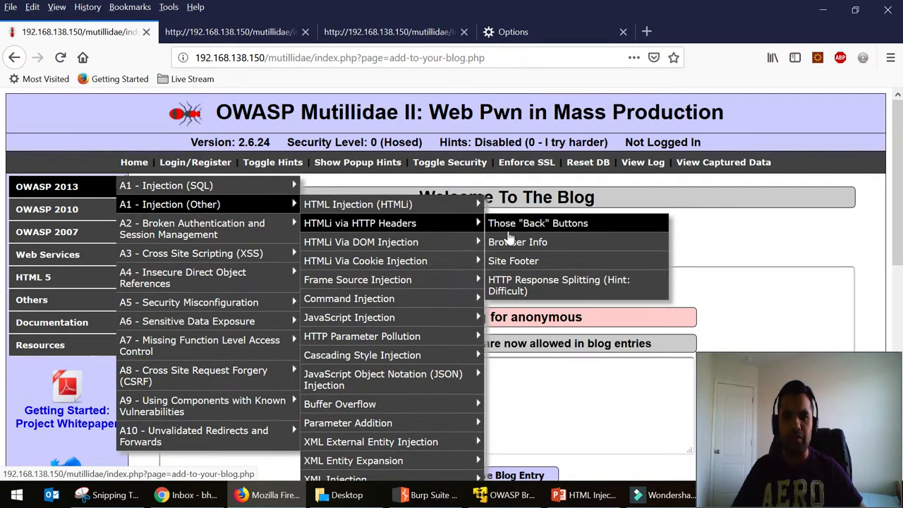
Step: Load the Browser Info header-injection page and inspect the user-agent string echoed in its footer
{"action": "left_click", "coordinate": [514, 260]}
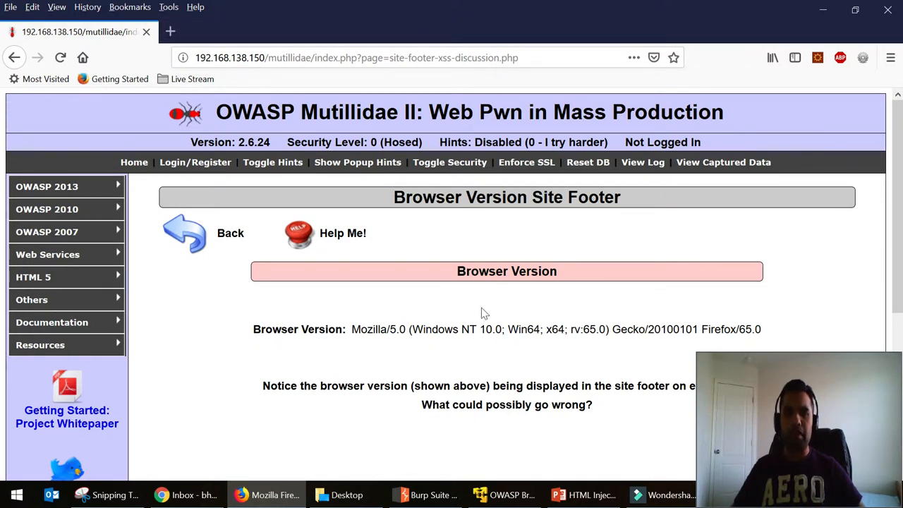
{"action": "scroll", "scroll_direction": "down", "scroll_amount": 3}
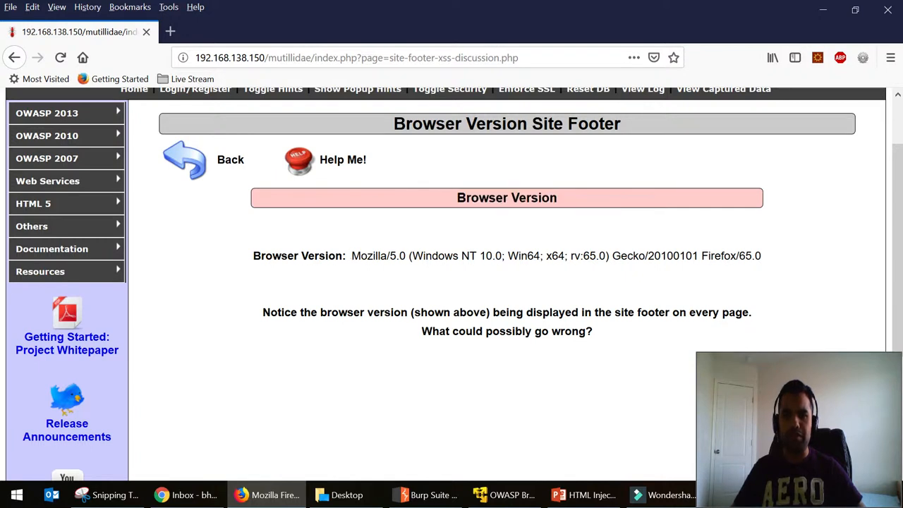
{"action": "scroll", "scroll_direction": "down", "scroll_amount": 3}
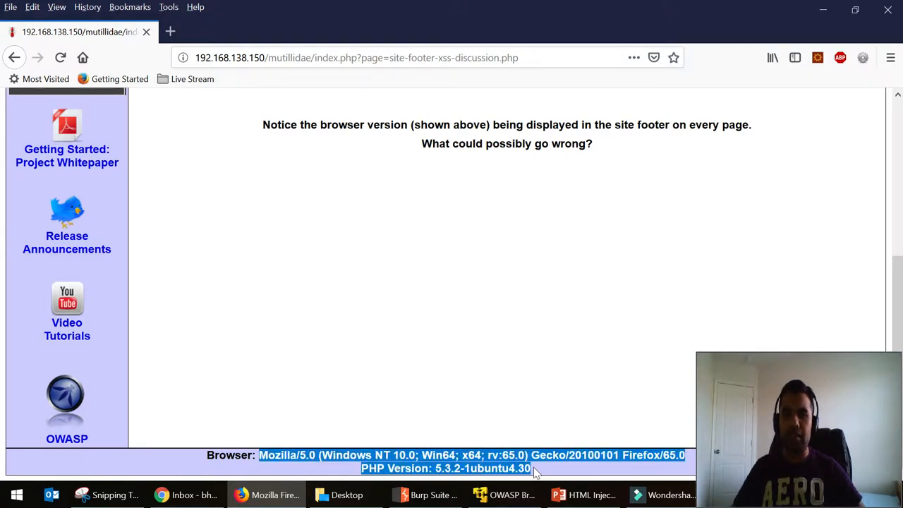
{"action": "scroll", "scroll_direction": "up", "scroll_amount": 3}
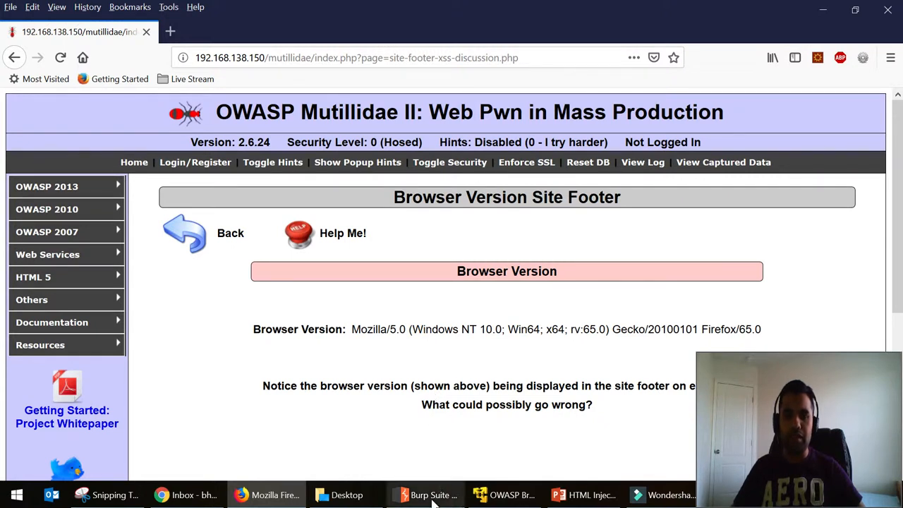
Step: Bring up the intercepted footer-page request in Burp and mark the User-Agent browser details
{"action": "left_click", "coordinate": [427, 494]}
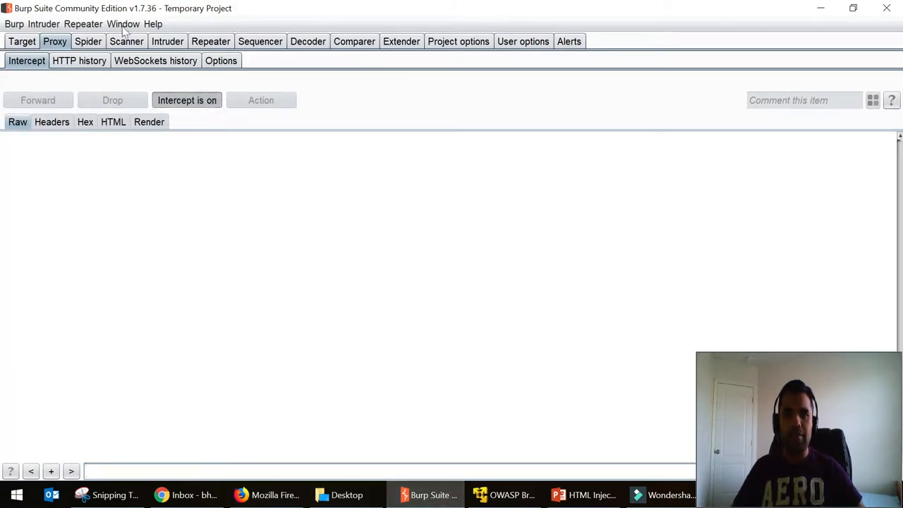
{"action": "mouse_move", "coordinate": [421, 259]}
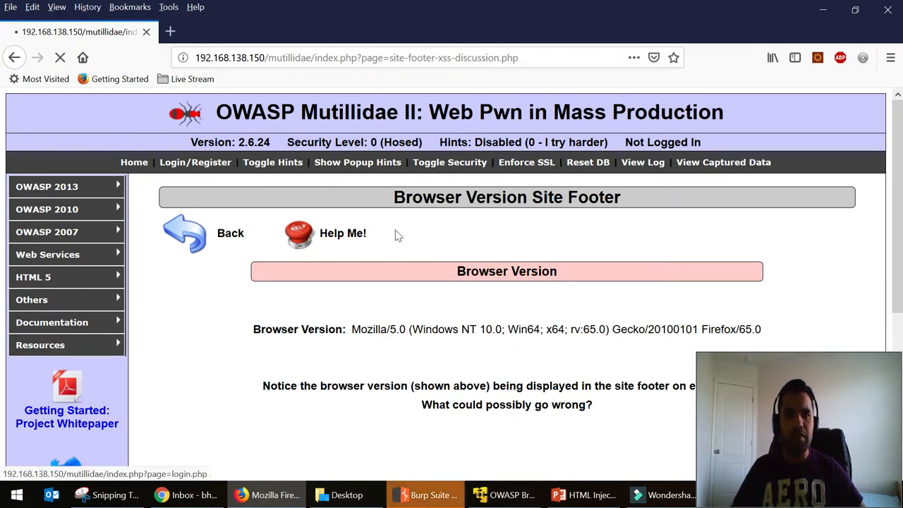
{"action": "left_click", "coordinate": [425, 494]}
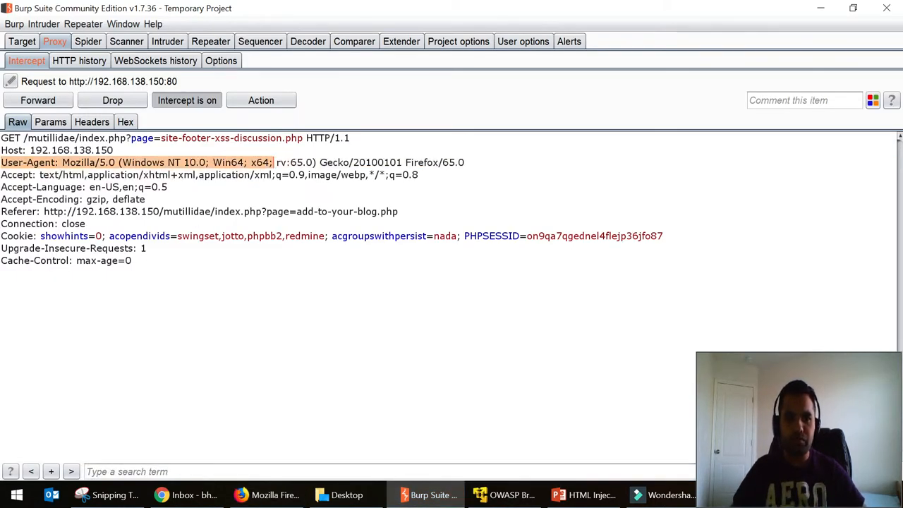
{"action": "left_click_drag", "start_coordinate": [276, 163], "coordinate": [464, 163]}
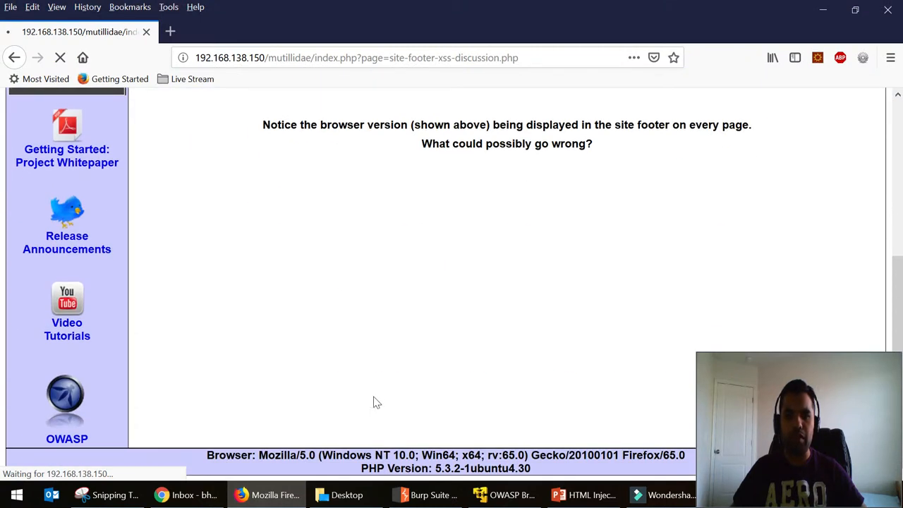
{"action": "mouse_move", "coordinate": [466, 491]}
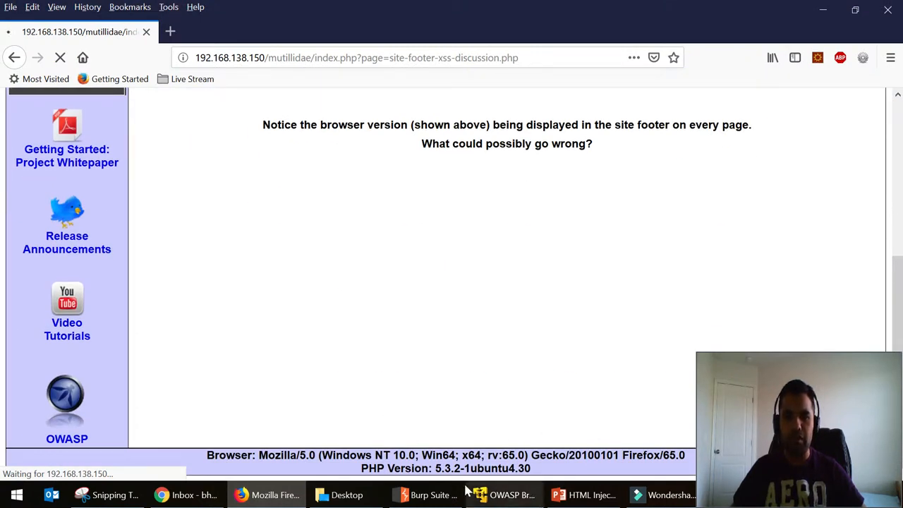
{"action": "left_click", "coordinate": [423, 494]}
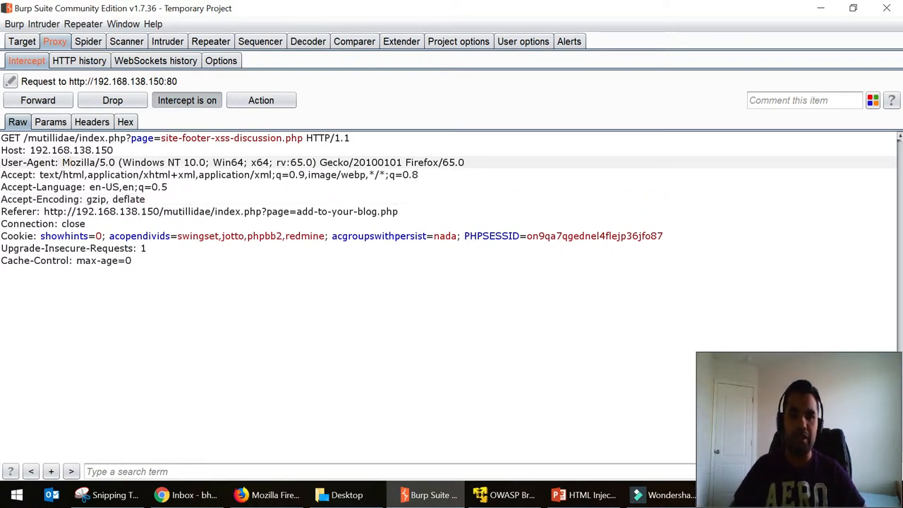
Step: Wrap the User-Agent value in <h1>...</h1> and forward the altered request to the server
{"action": "type", "text": "<h1>"}
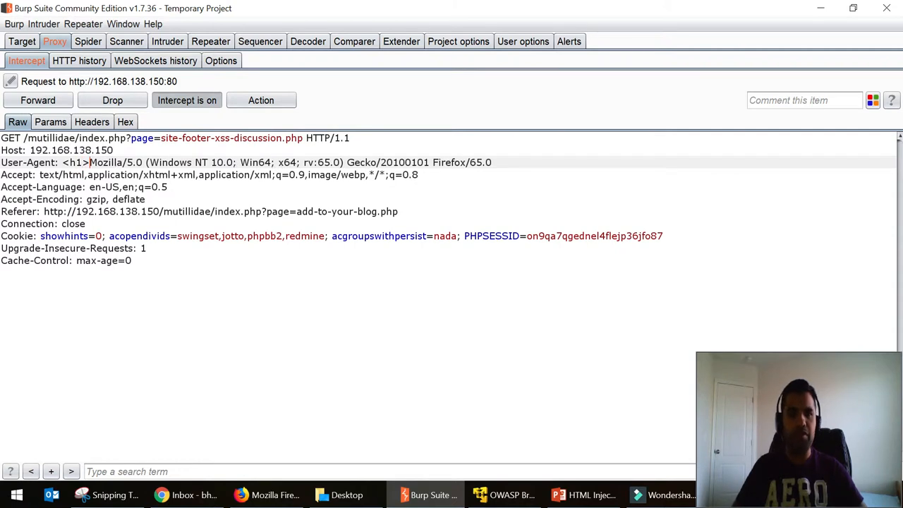
{"action": "type", "text": "</h"}
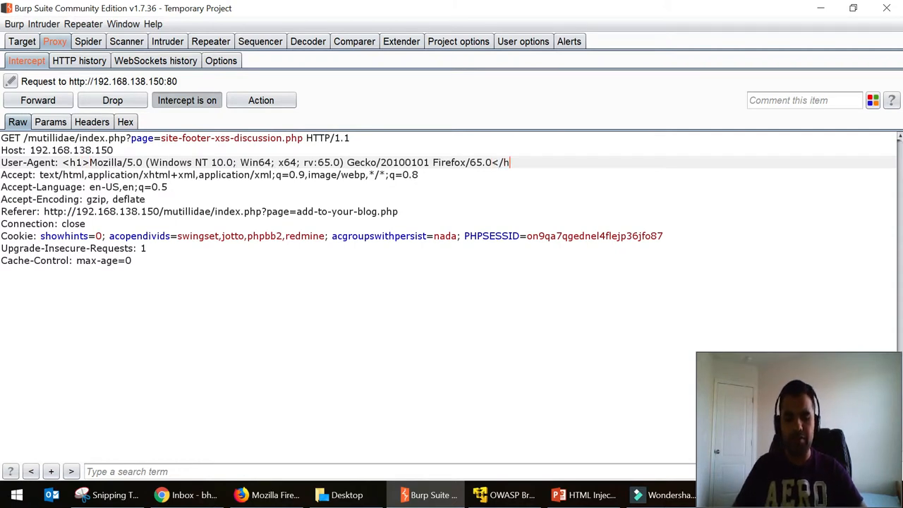
{"action": "type", "text": "1>"}
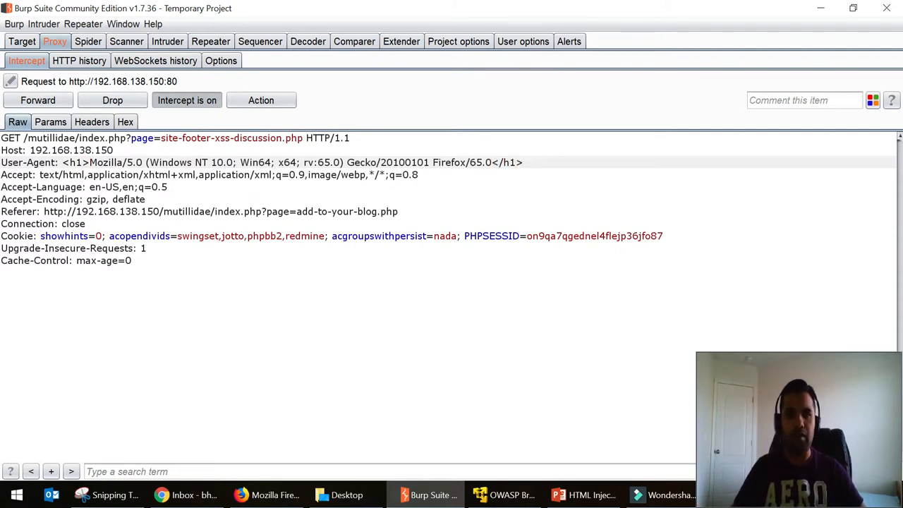
{"action": "left_click", "coordinate": [37, 100]}
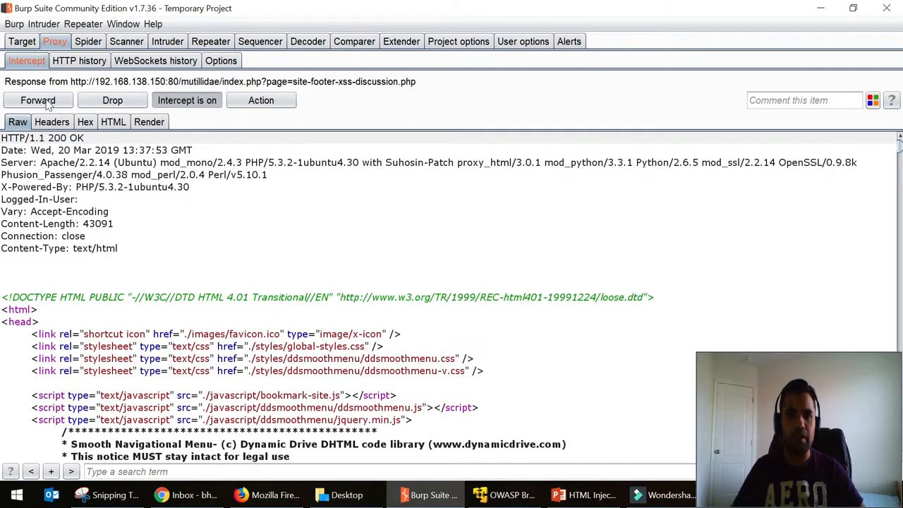
Step: Forward the response, then search the rendered footer page's source for the injected '<h1>'
{"action": "left_click", "coordinate": [36, 99]}
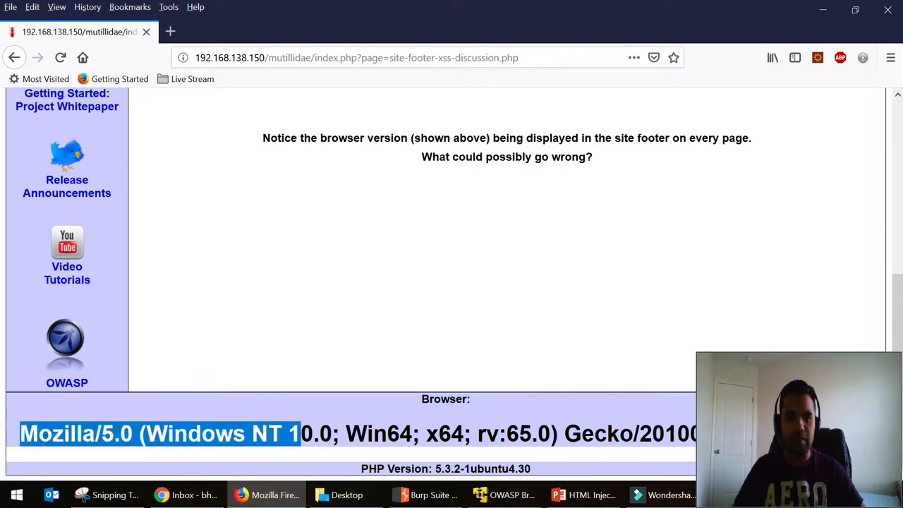
{"action": "right_click", "coordinate": [358, 318]}
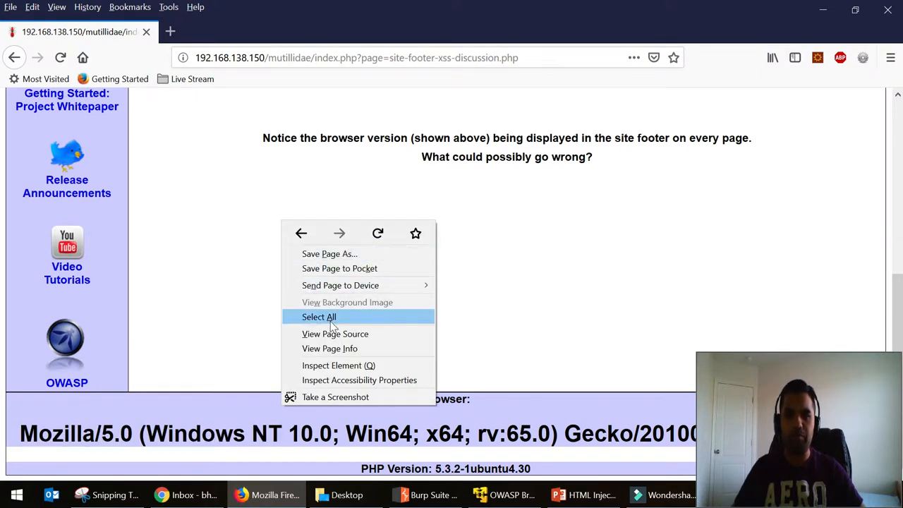
{"action": "left_click", "coordinate": [336, 333]}
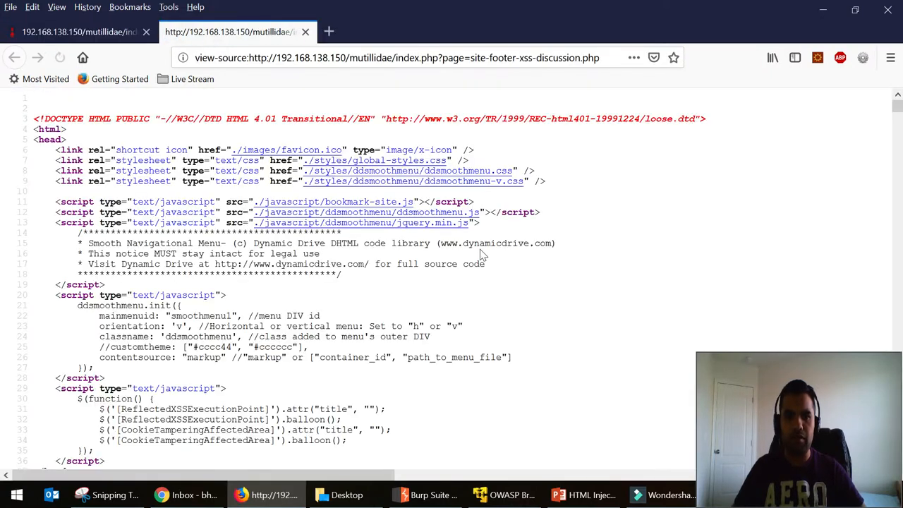
{"action": "key", "text": "ctrl+f"}
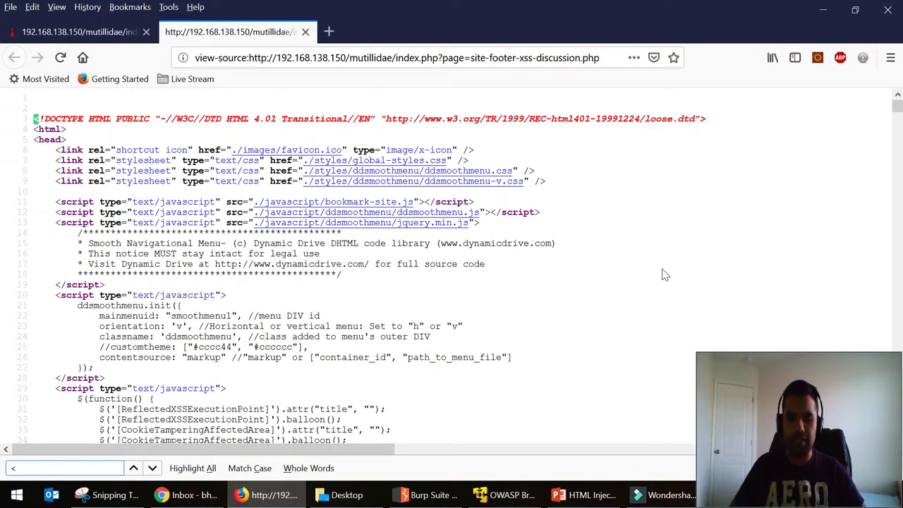
{"action": "type", "text": "<h1>"}
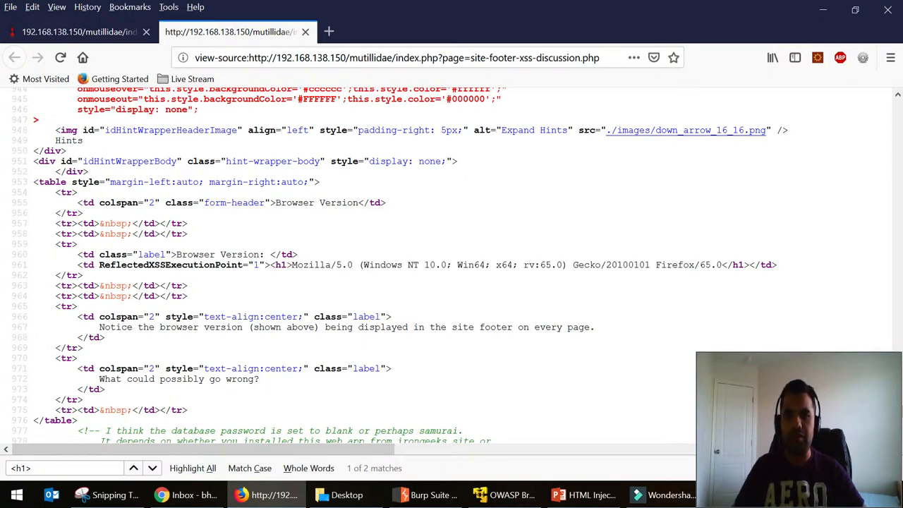
{"action": "mouse_move", "coordinate": [305, 31]}
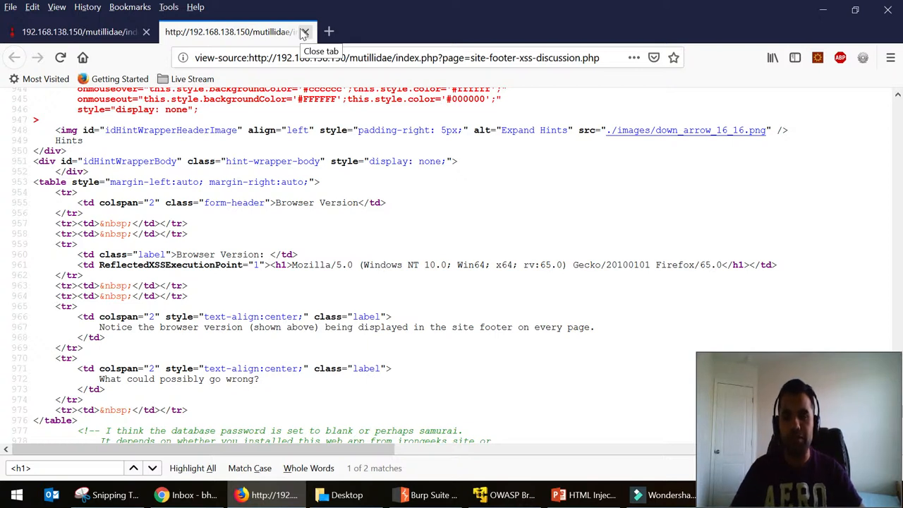
Step: Close the source tab and expand the OWASP 2013 lesson categories menu
{"action": "left_click", "coordinate": [305, 31]}
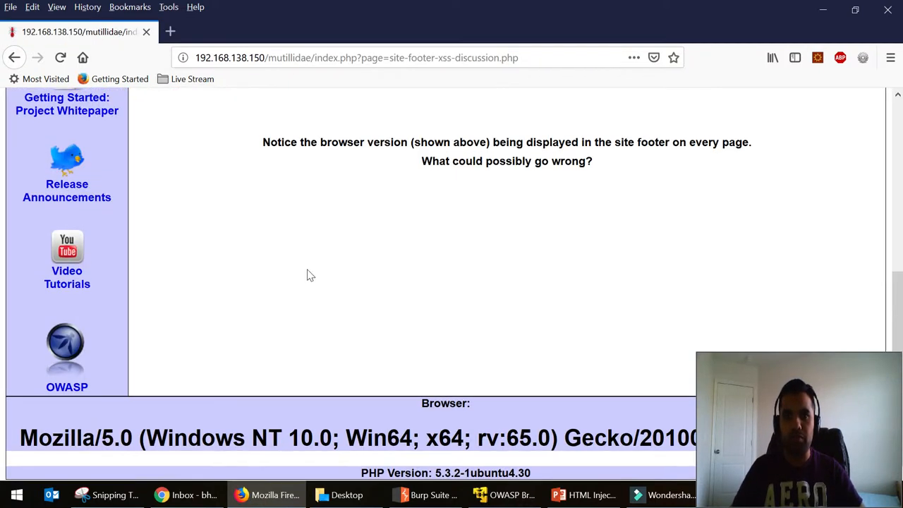
{"action": "scroll", "scroll_direction": "up", "scroll_amount": 3}
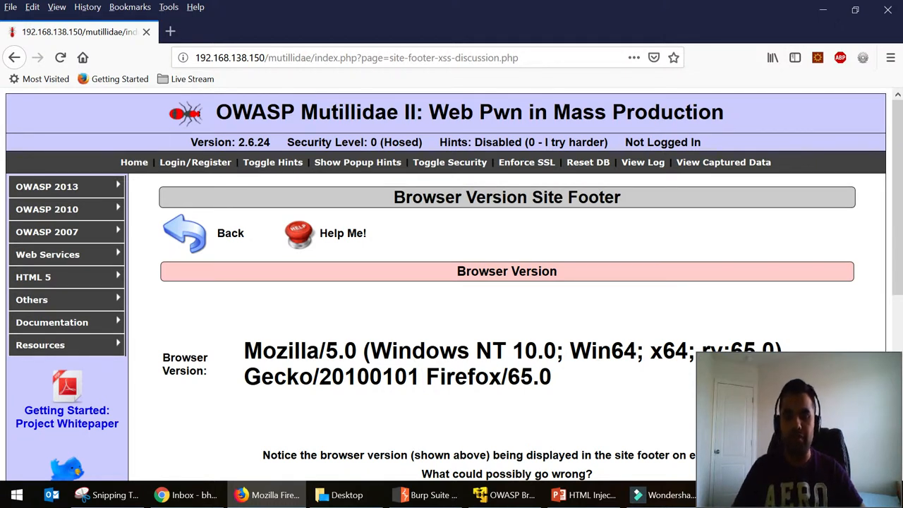
{"action": "left_click", "coordinate": [47, 186]}
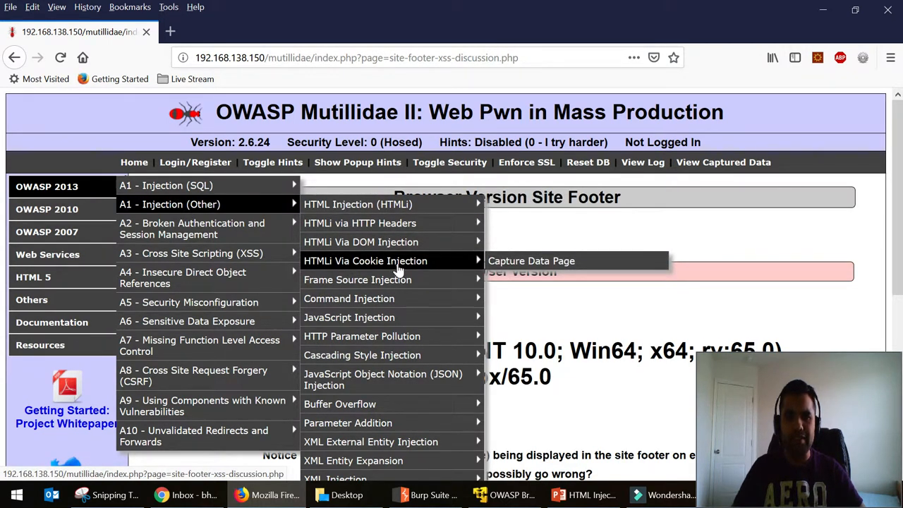
{"action": "mouse_move", "coordinate": [167, 187]}
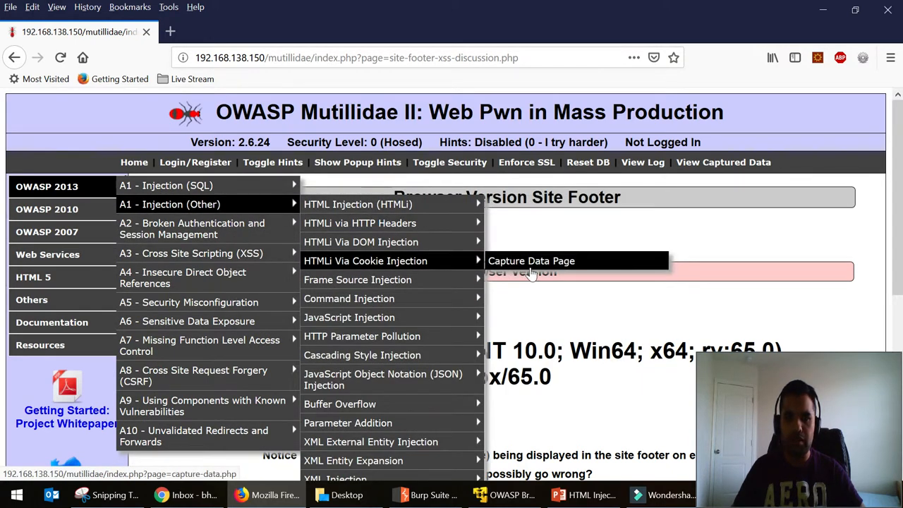
Step: Load the Capture Data Page, highlight the captured PHPSESSID entry, and reload to resend the request
{"action": "left_click", "coordinate": [423, 494]}
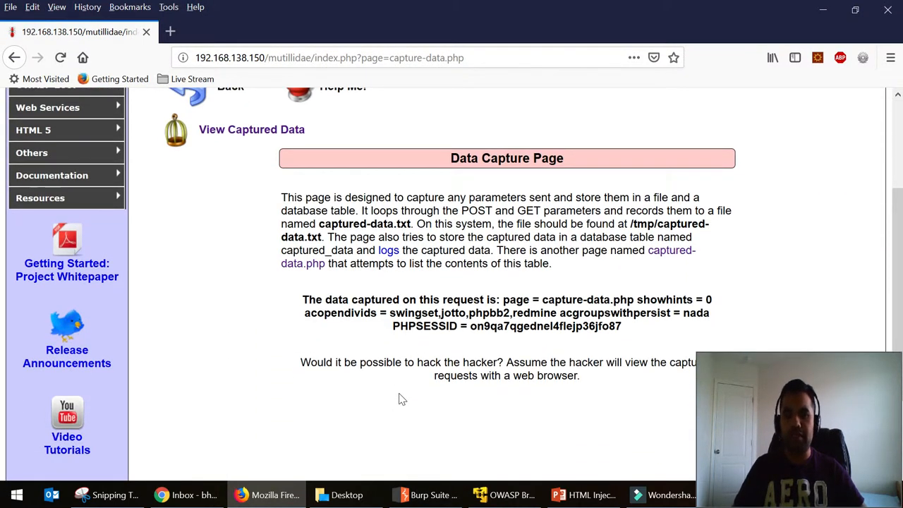
{"action": "mouse_move", "coordinate": [466, 134]}
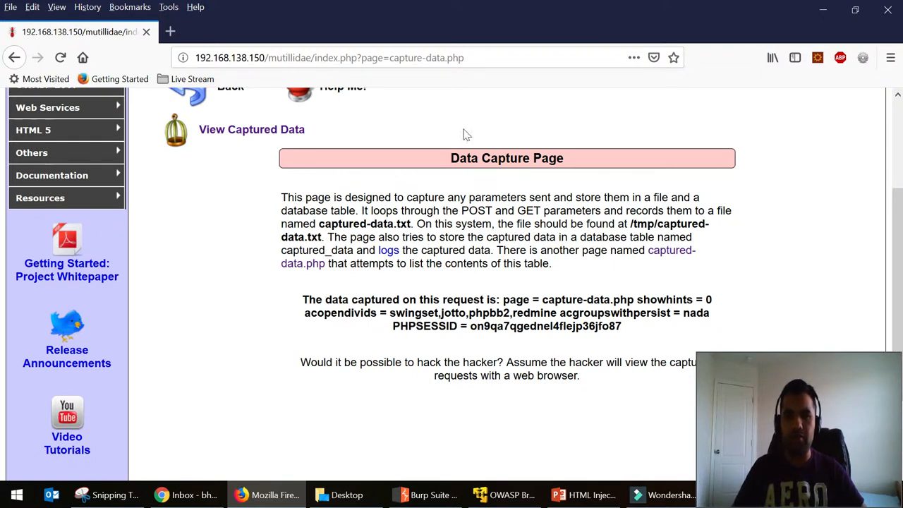
{"action": "scroll", "scroll_direction": "down", "scroll_amount": 3}
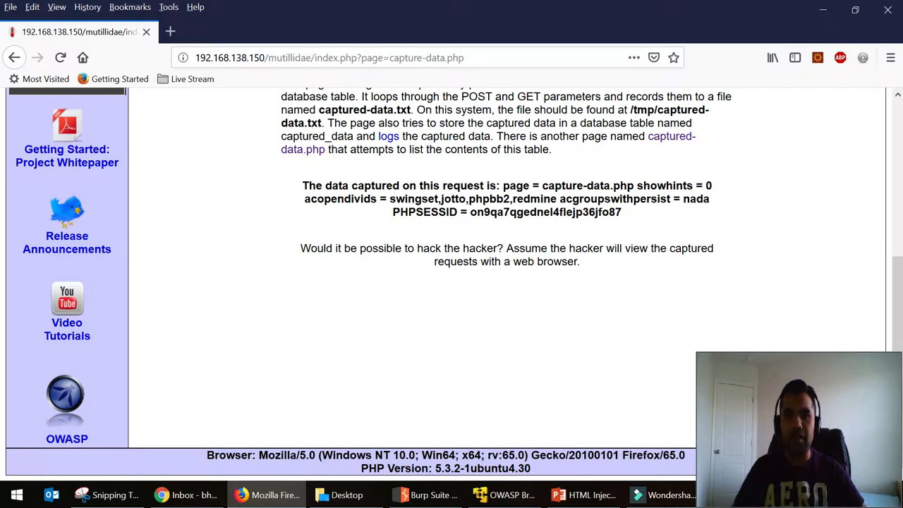
{"action": "mouse_move", "coordinate": [486, 235]}
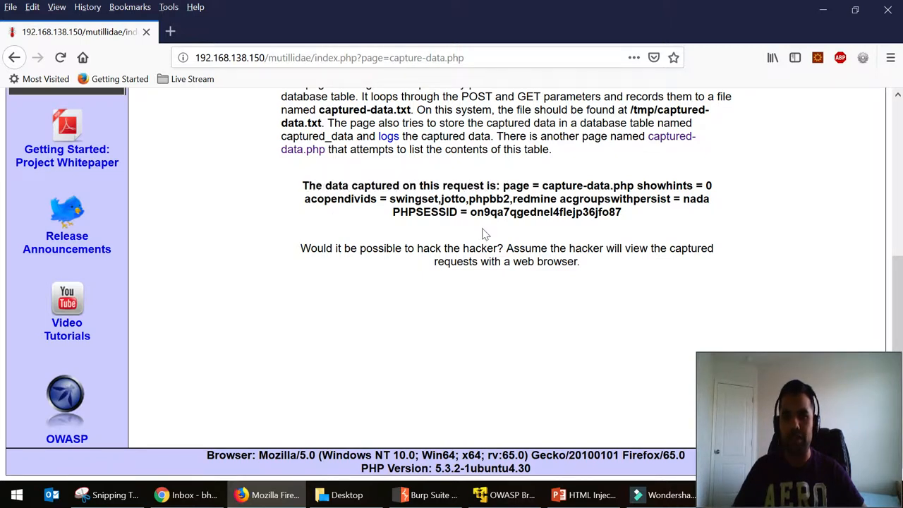
{"action": "double_click", "coordinate": [415, 211]}
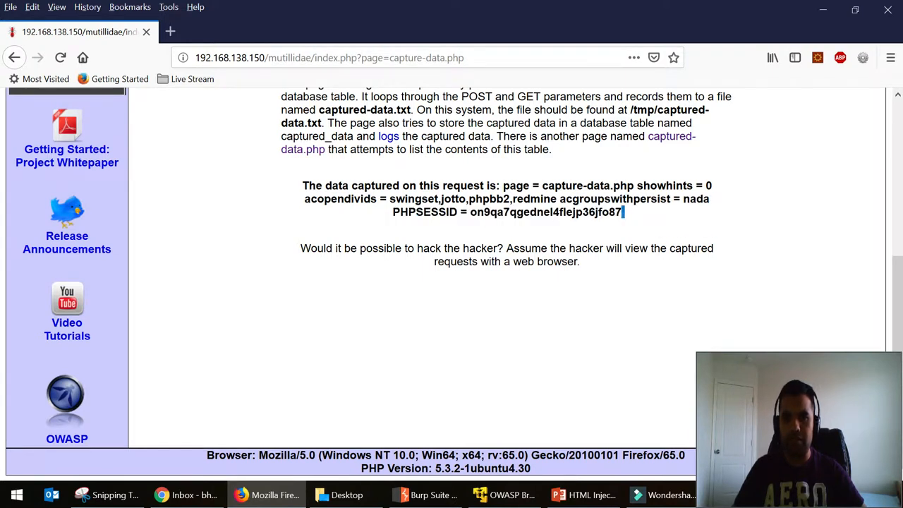
{"action": "triple_click", "coordinate": [506, 212]}
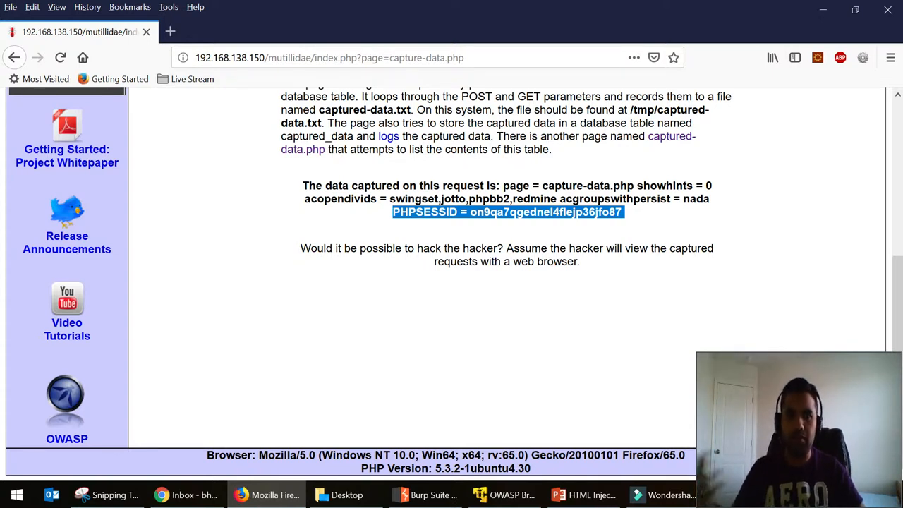
{"action": "mouse_move", "coordinate": [262, 164]}
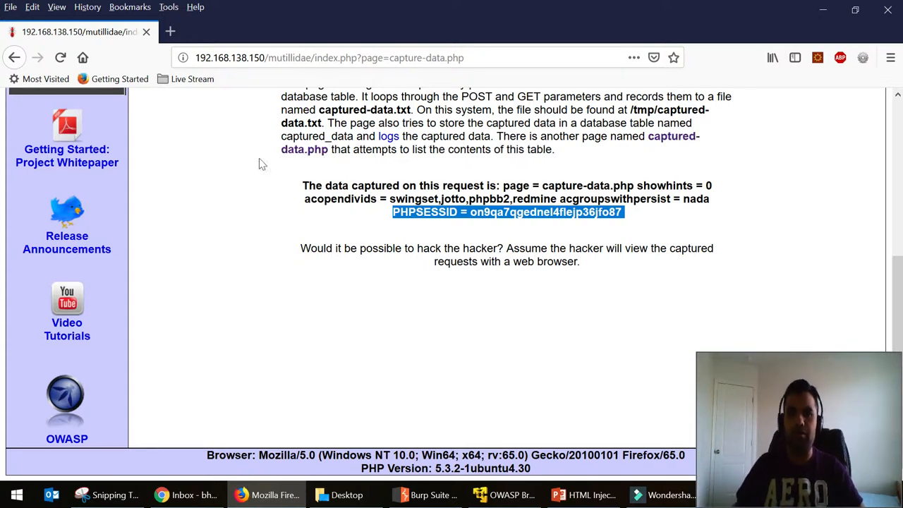
{"action": "left_click", "coordinate": [424, 494]}
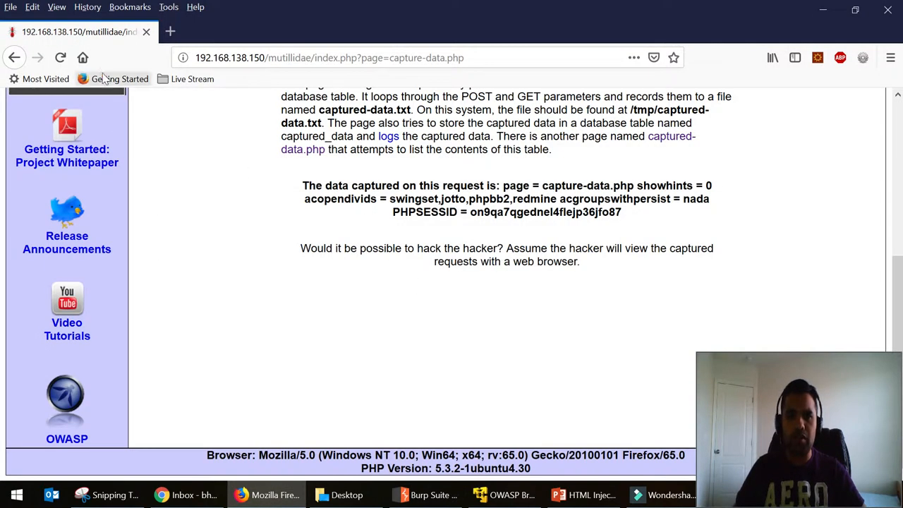
Step: In the intercepted capture-page request, wrap the PHPSESSID cookie value in <h1>...</h1>
{"action": "left_click", "coordinate": [424, 494]}
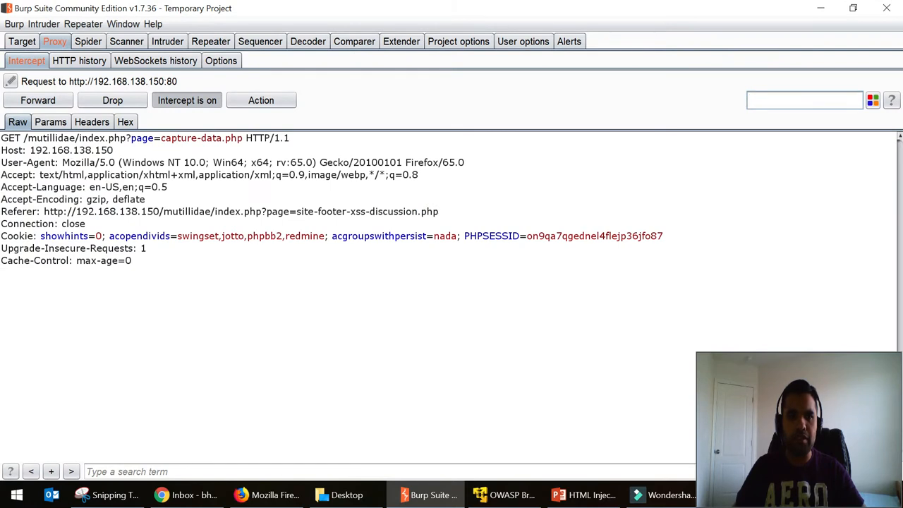
{"action": "double_click", "coordinate": [594, 236]}
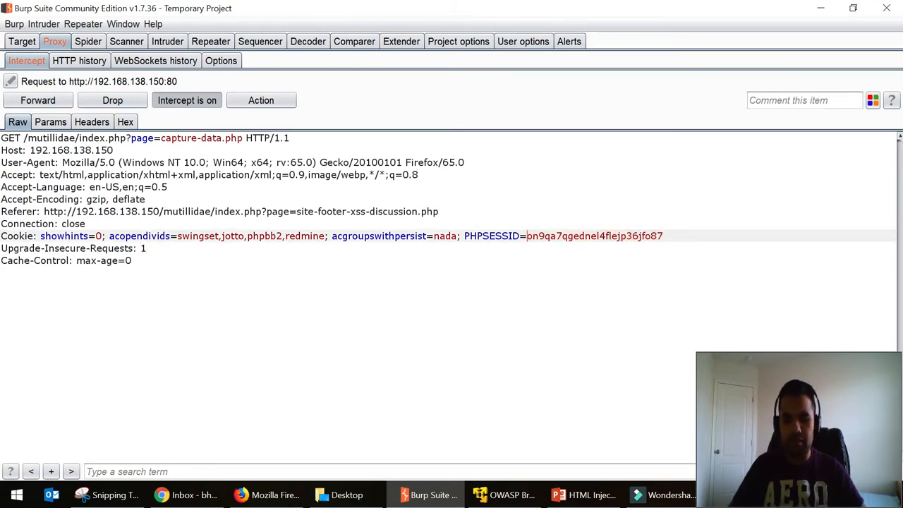
{"action": "type", "text": "<h1>"}
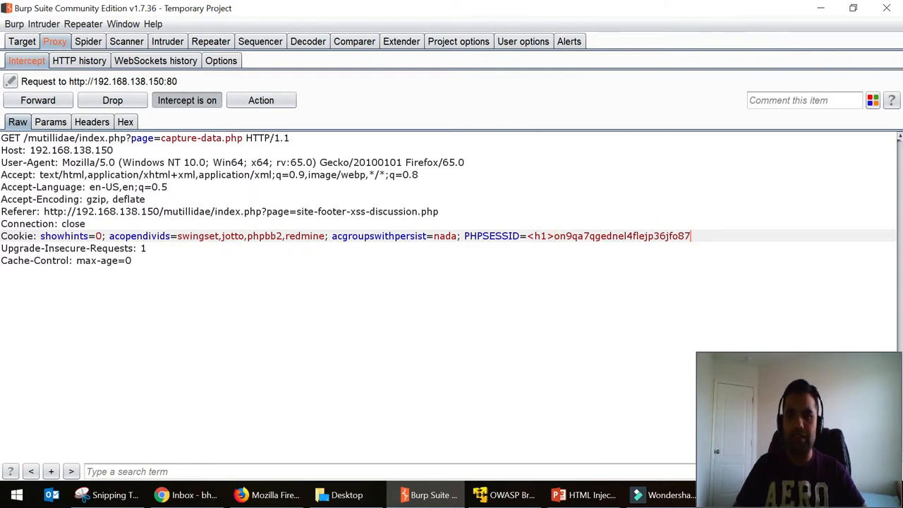
{"action": "type", "text": "</h"}
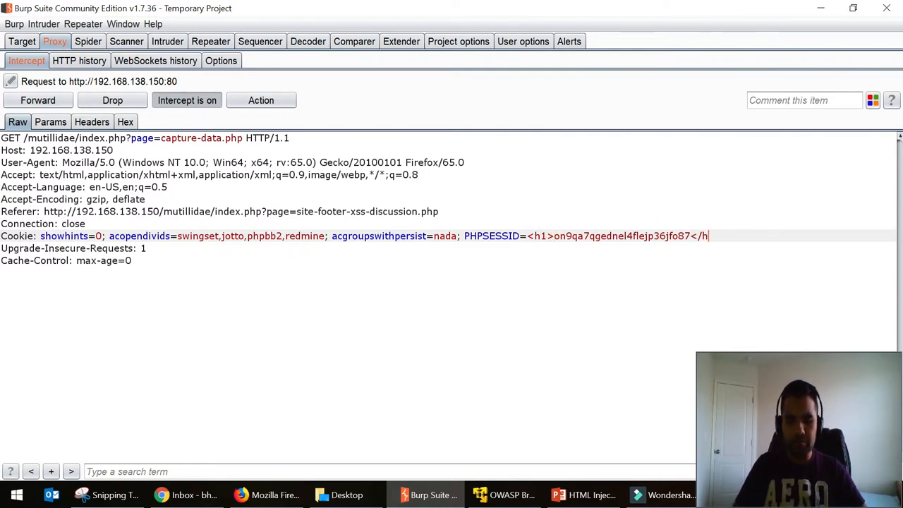
{"action": "type", "text": "1>"}
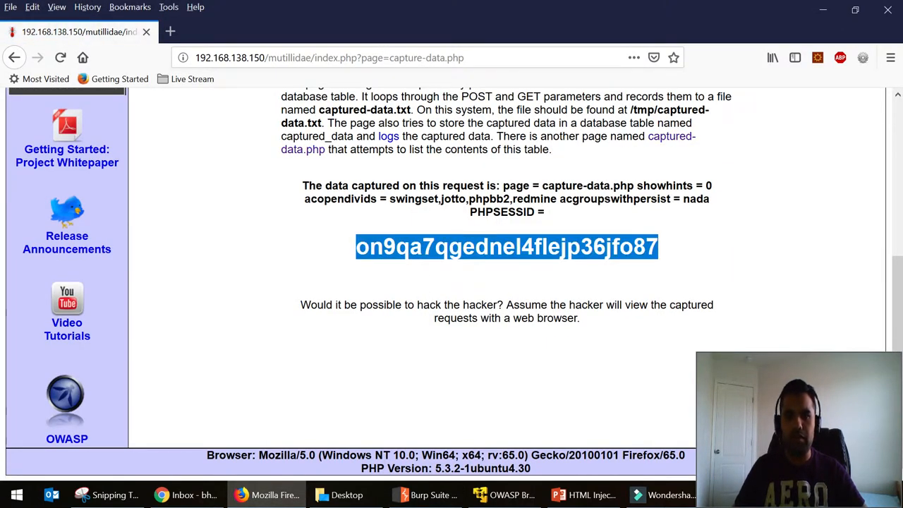
Step: Search the capture page's source for '<h1>' to find the PHPSESSID wrapped in h1 tags, then return
{"action": "left_click", "coordinate": [379, 364]}
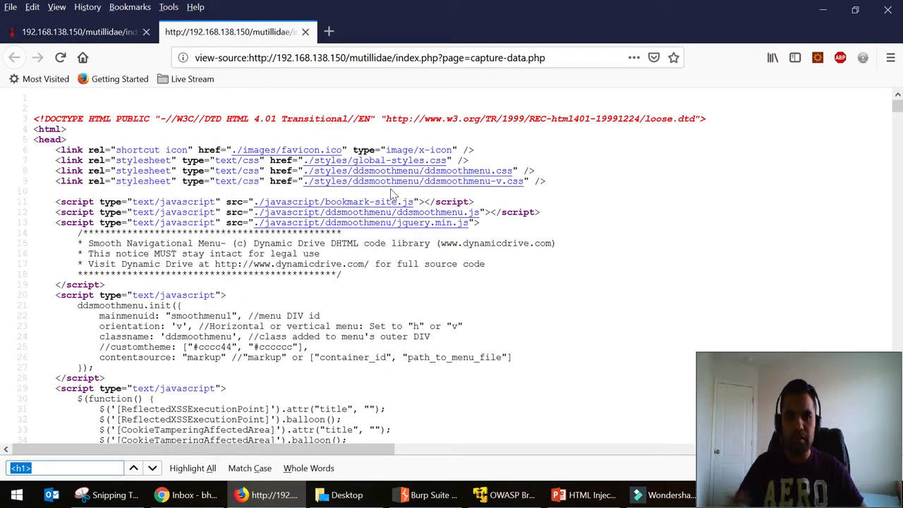
{"action": "key", "text": "Return"}
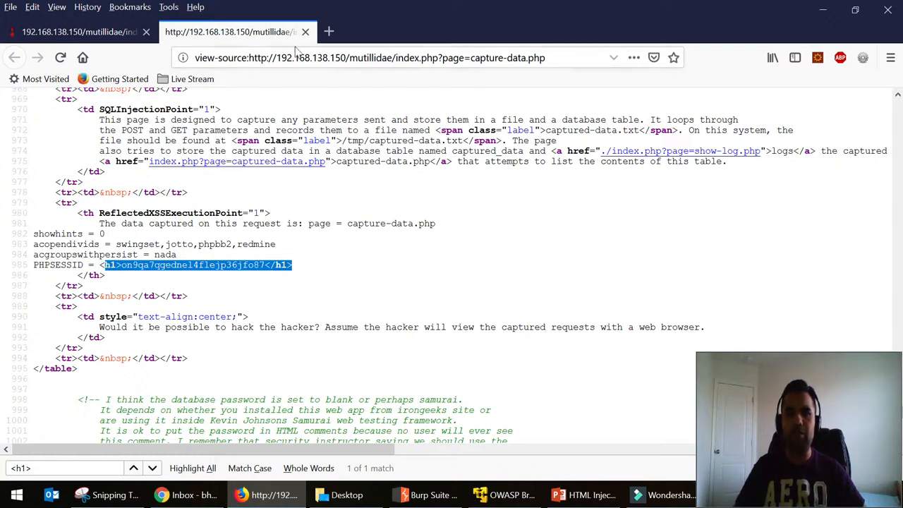
{"action": "left_click", "coordinate": [305, 31]}
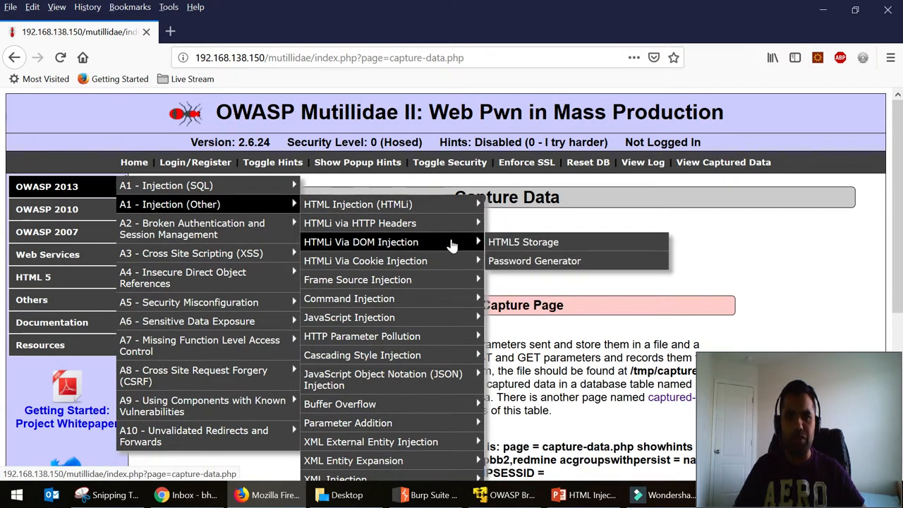
{"action": "mouse_move", "coordinate": [516, 246]}
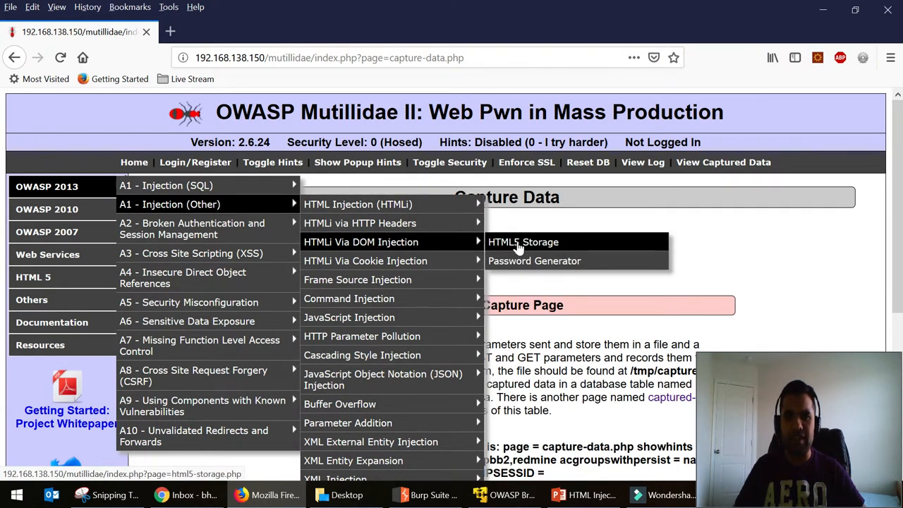
Step: On the HTML5 Storage page, add a session entry with key Test and item Test
{"action": "left_click", "coordinate": [522, 243]}
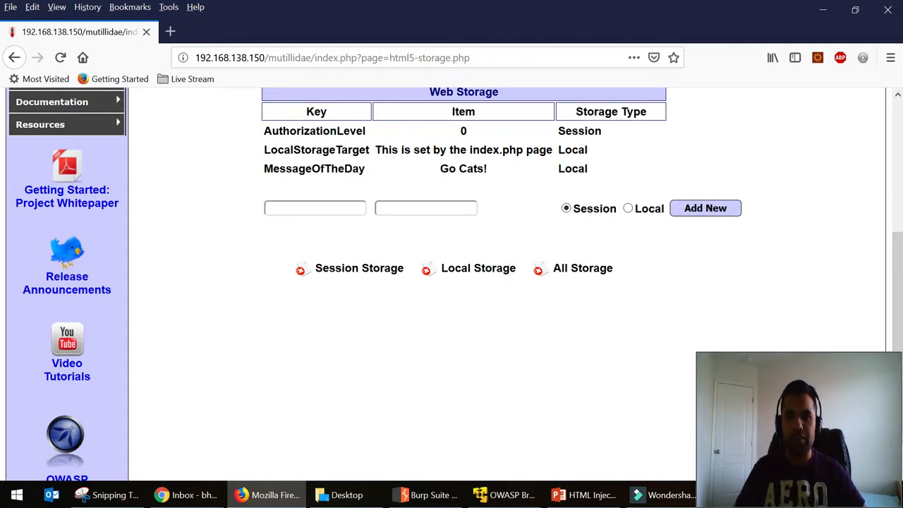
{"action": "type", "text": "Test"}
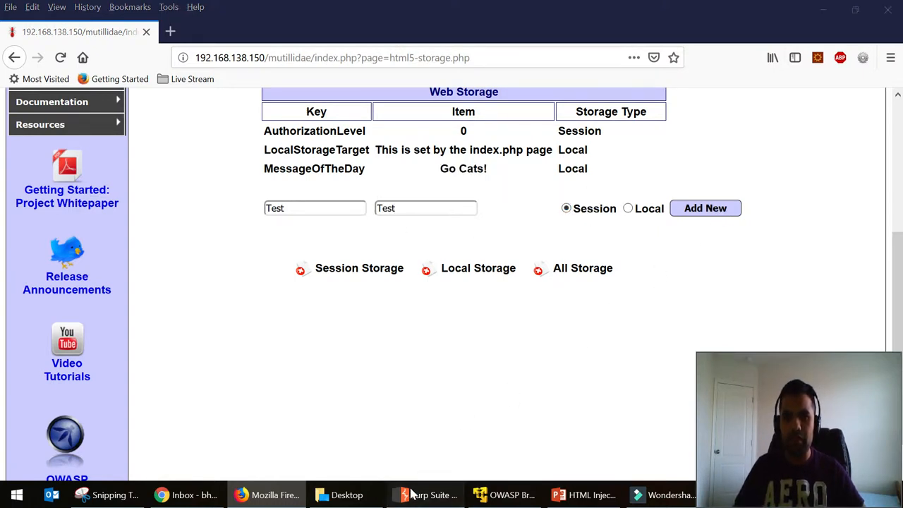
{"action": "left_click", "coordinate": [424, 494]}
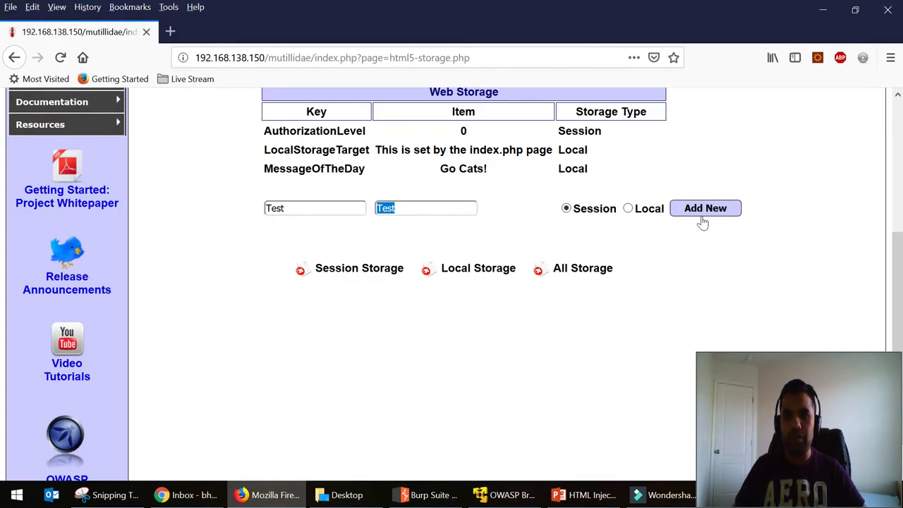
{"action": "left_click", "coordinate": [706, 207]}
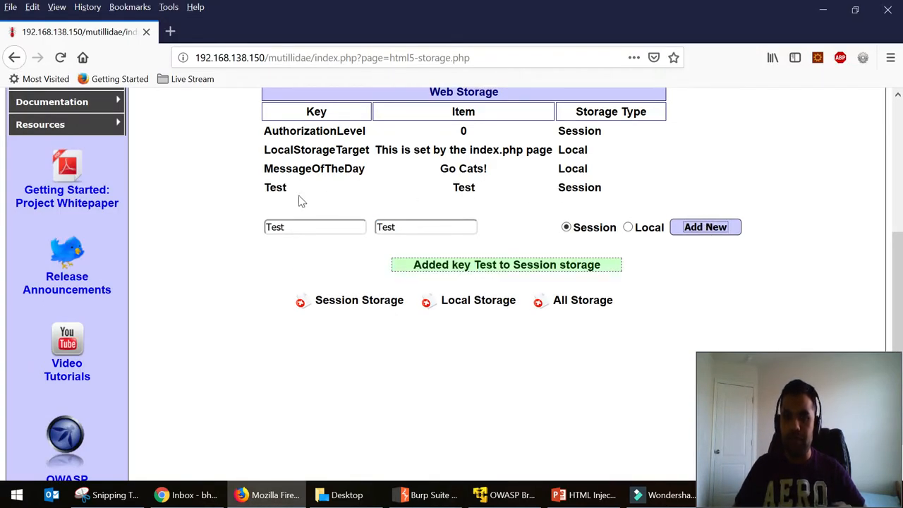
{"action": "left_click", "coordinate": [424, 494]}
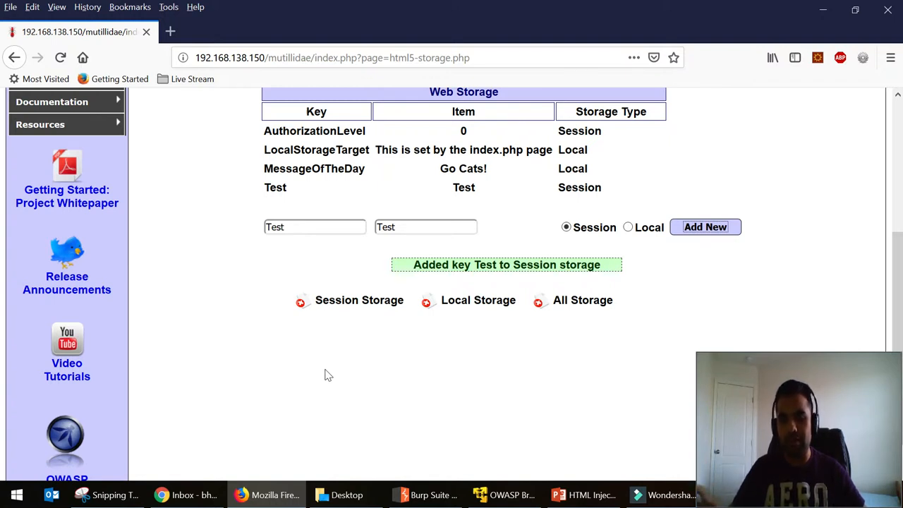
{"action": "mouse_move", "coordinate": [643, 221]}
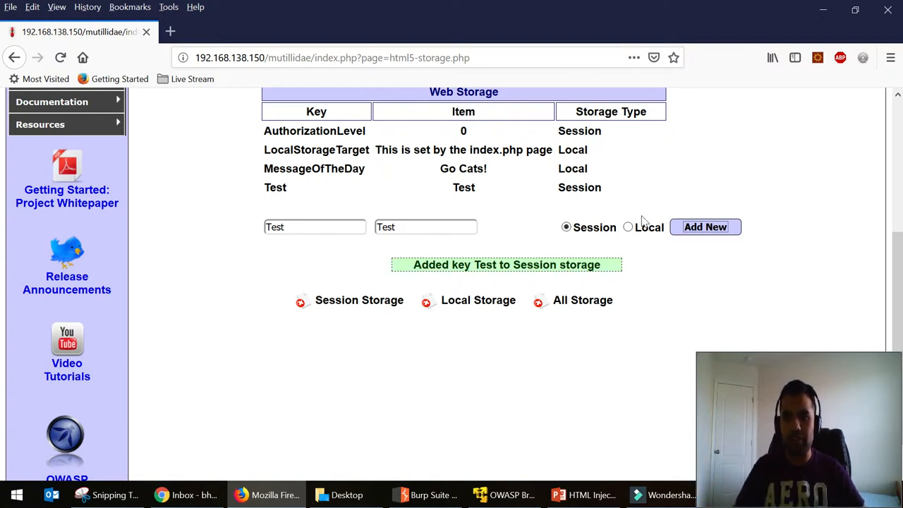
{"action": "mouse_move", "coordinate": [379, 324]}
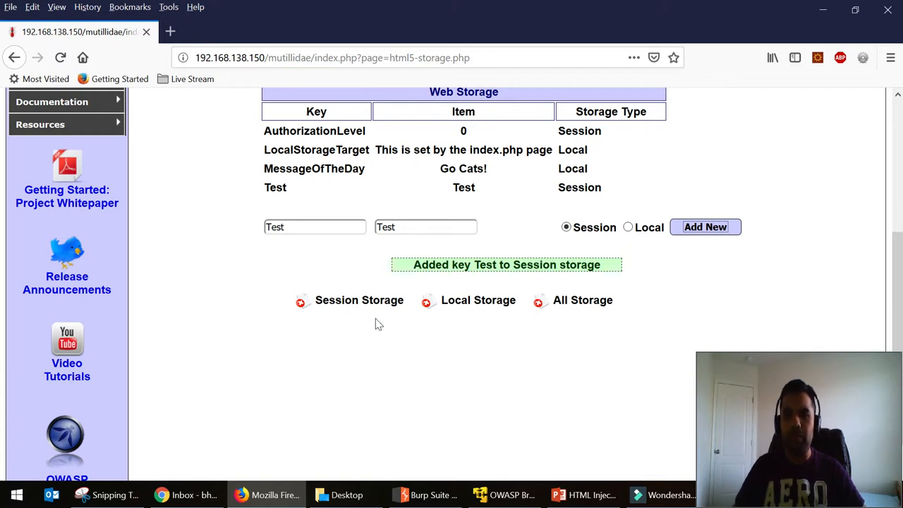
{"action": "mouse_move", "coordinate": [224, 323]}
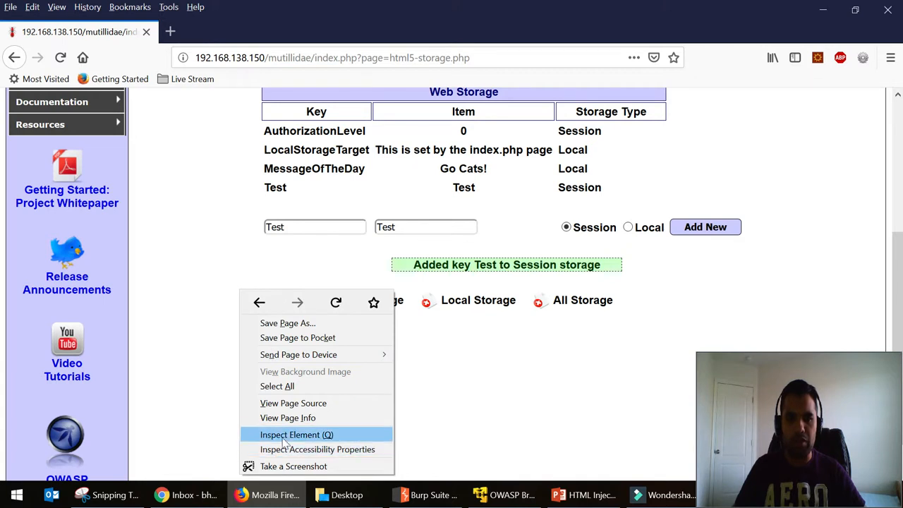
{"action": "left_click", "coordinate": [297, 434]}
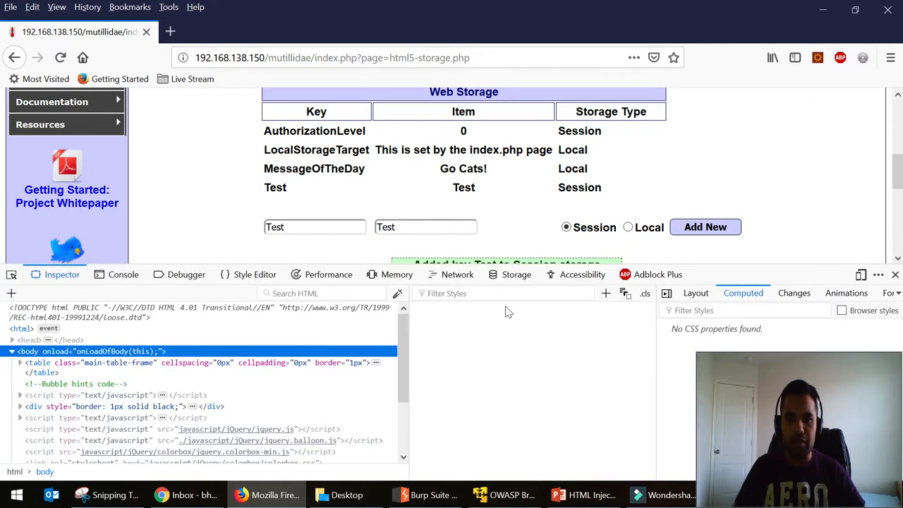
{"action": "left_click", "coordinate": [517, 274]}
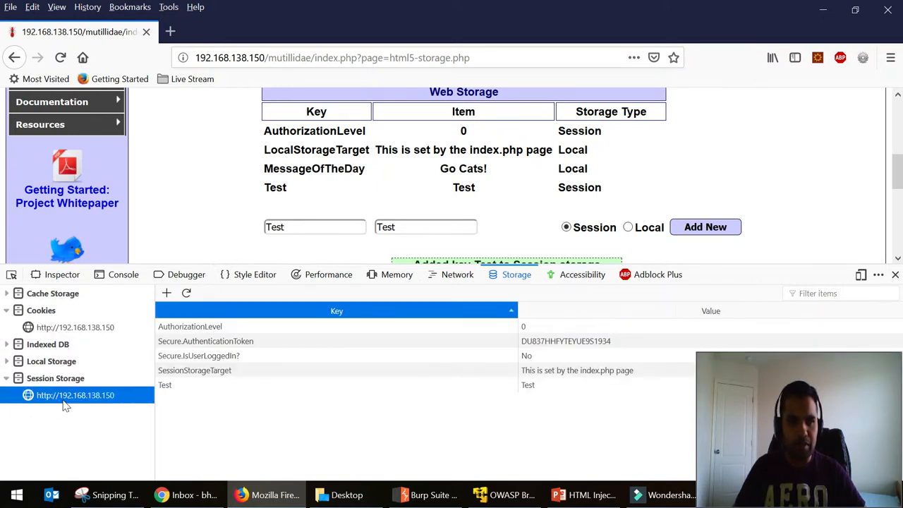
{"action": "left_click", "coordinate": [163, 384]}
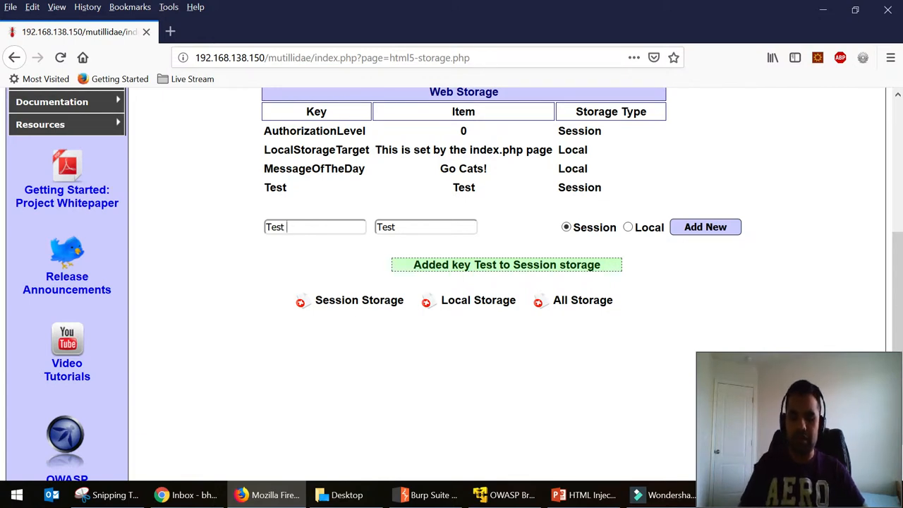
Step: Type the injected HTML '<h1>Please login here:</h1>' with a username input into the key and item fields
{"action": "type", "text": "<h1>"}
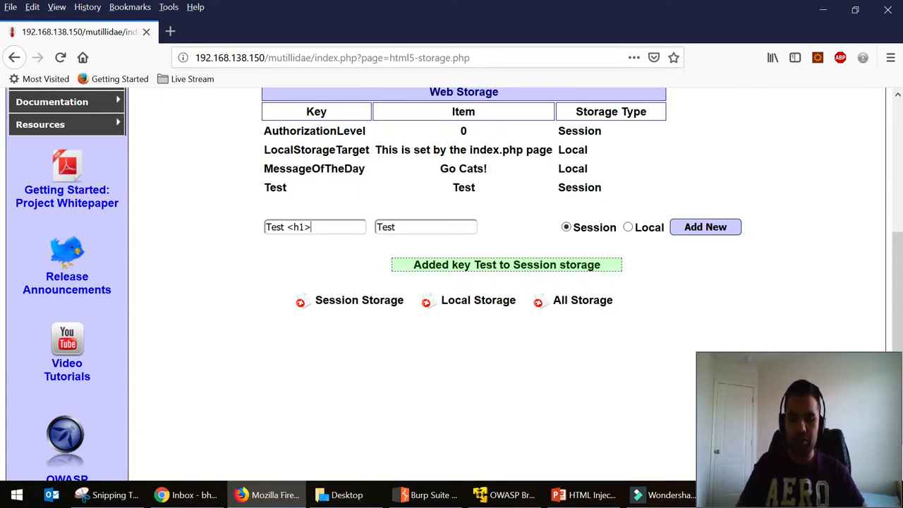
{"action": "type", "text": "Please logi"}
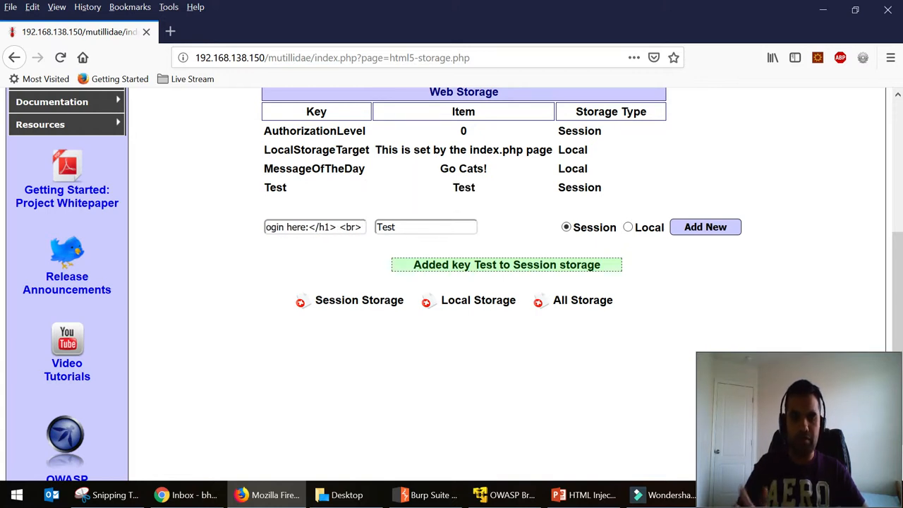
{"action": "type", "text": "in"}
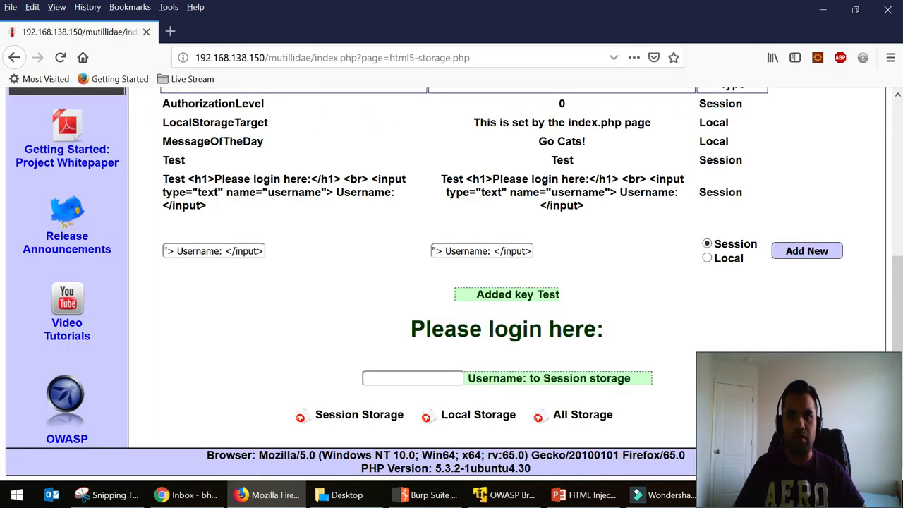
{"action": "key", "text": "F12"}
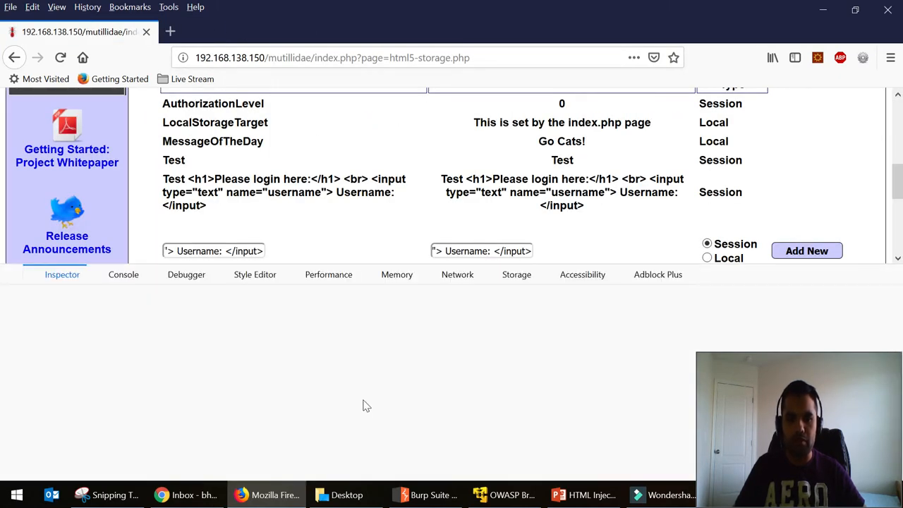
{"action": "left_click", "coordinate": [517, 274]}
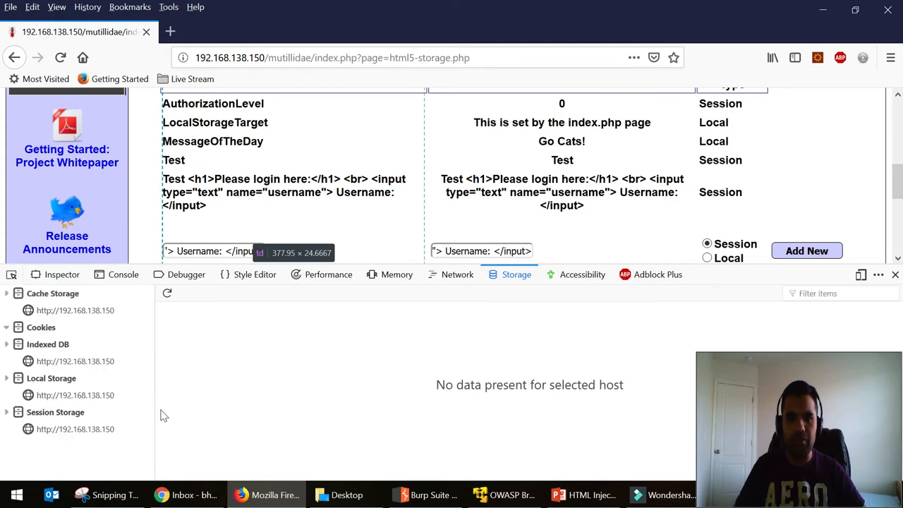
{"action": "left_click", "coordinate": [75, 395]}
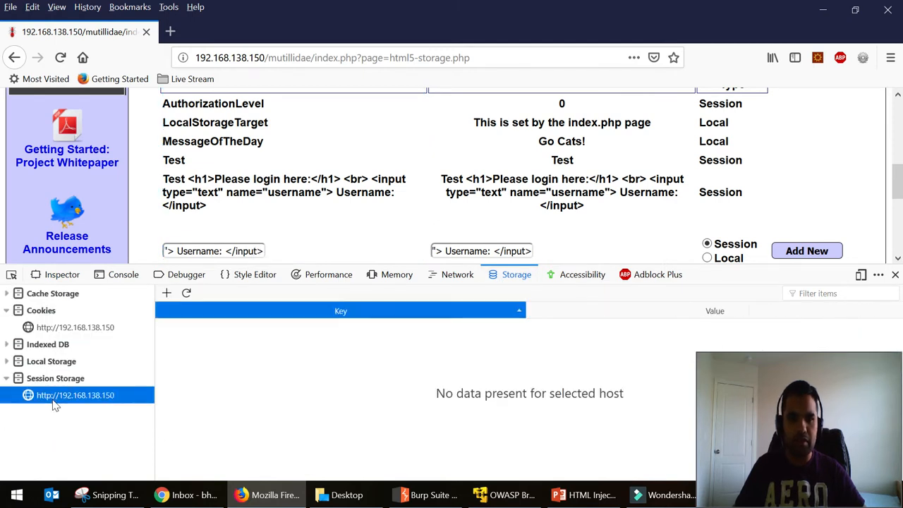
{"action": "left_click", "coordinate": [75, 395]}
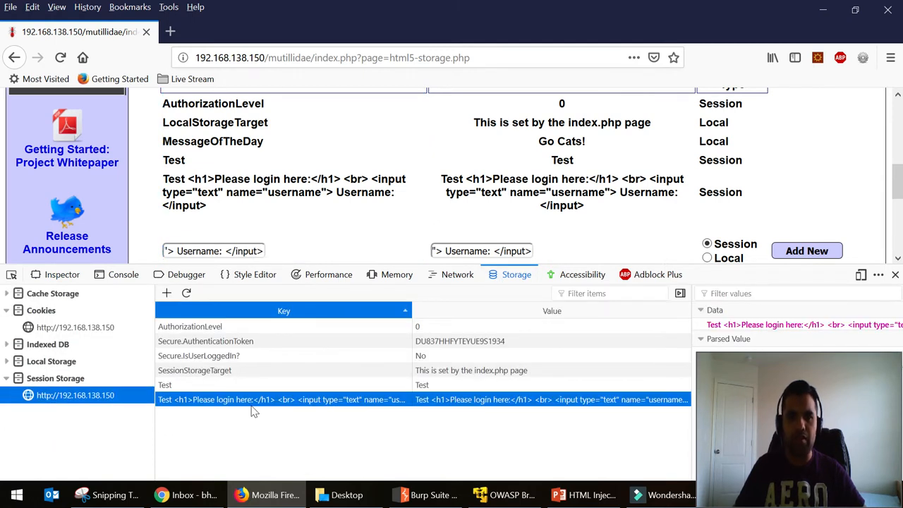
{"action": "mouse_move", "coordinate": [271, 412]}
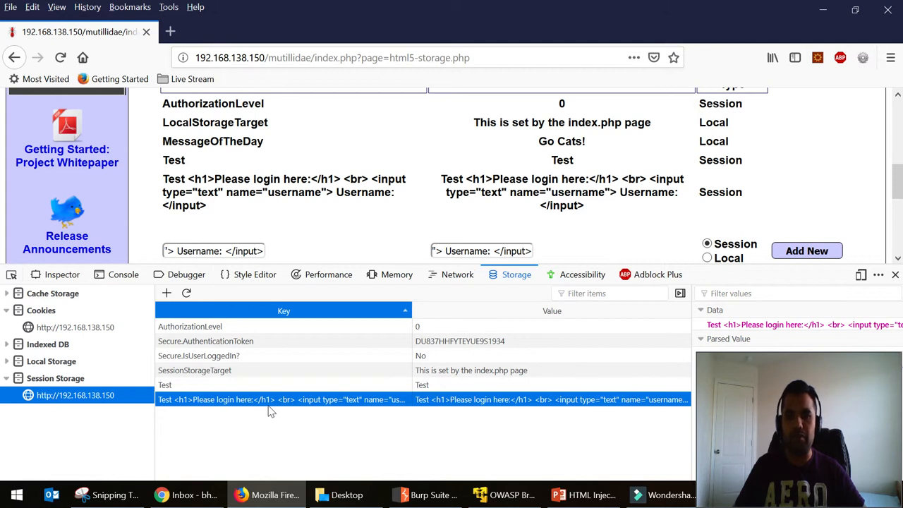
{"action": "mouse_move", "coordinate": [874, 291]}
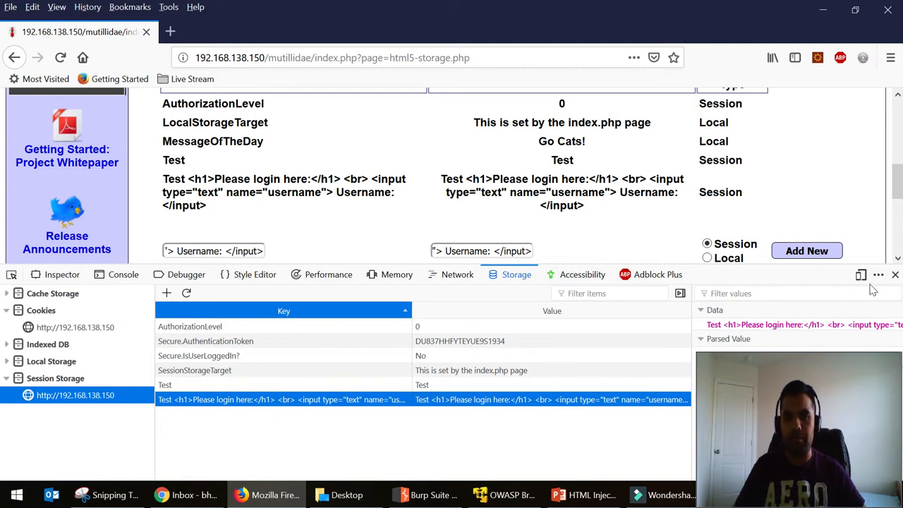
{"action": "left_click", "coordinate": [895, 274]}
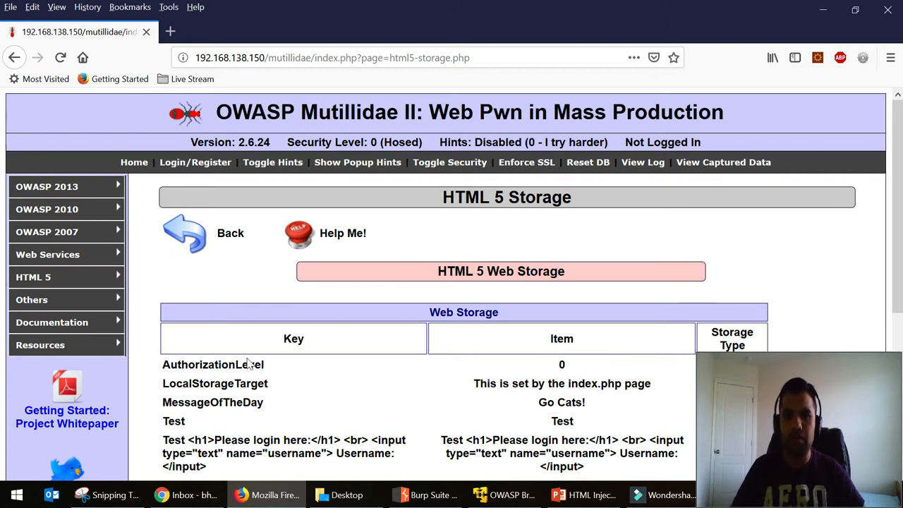
Step: Present the HTML Injection #3 title slide briefly, then end the slide show
{"action": "left_click", "coordinate": [556, 494]}
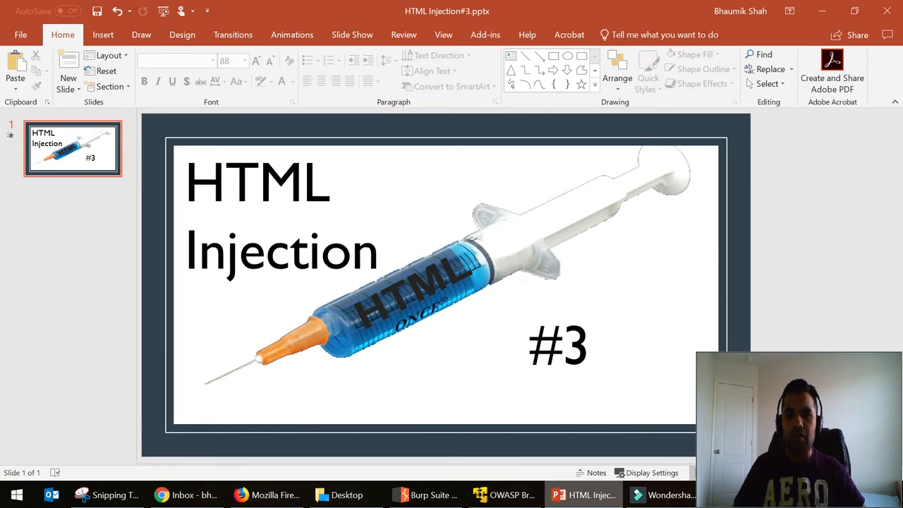
{"action": "mouse_move", "coordinate": [517, 251]}
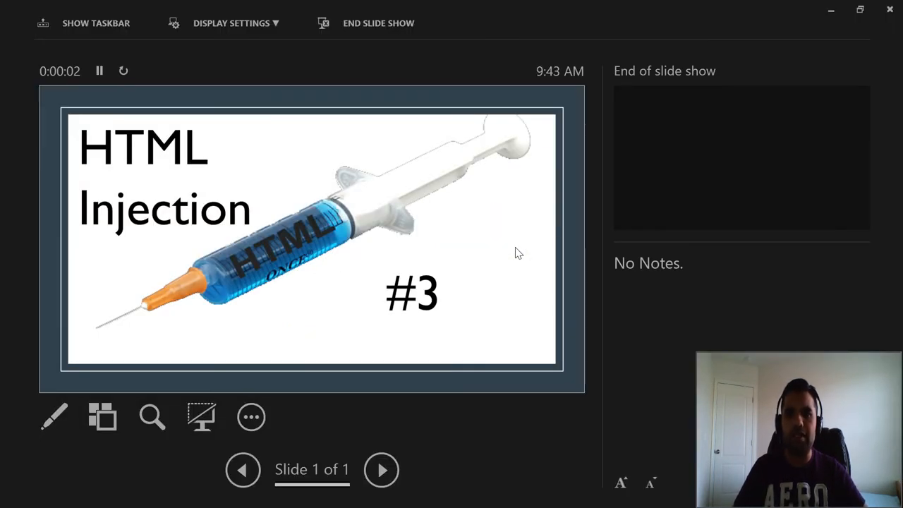
{"action": "left_click", "coordinate": [378, 23]}
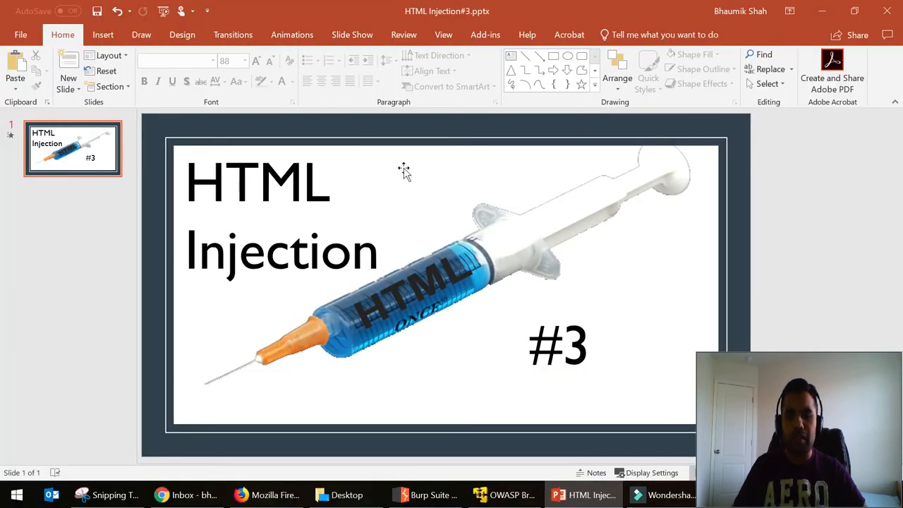